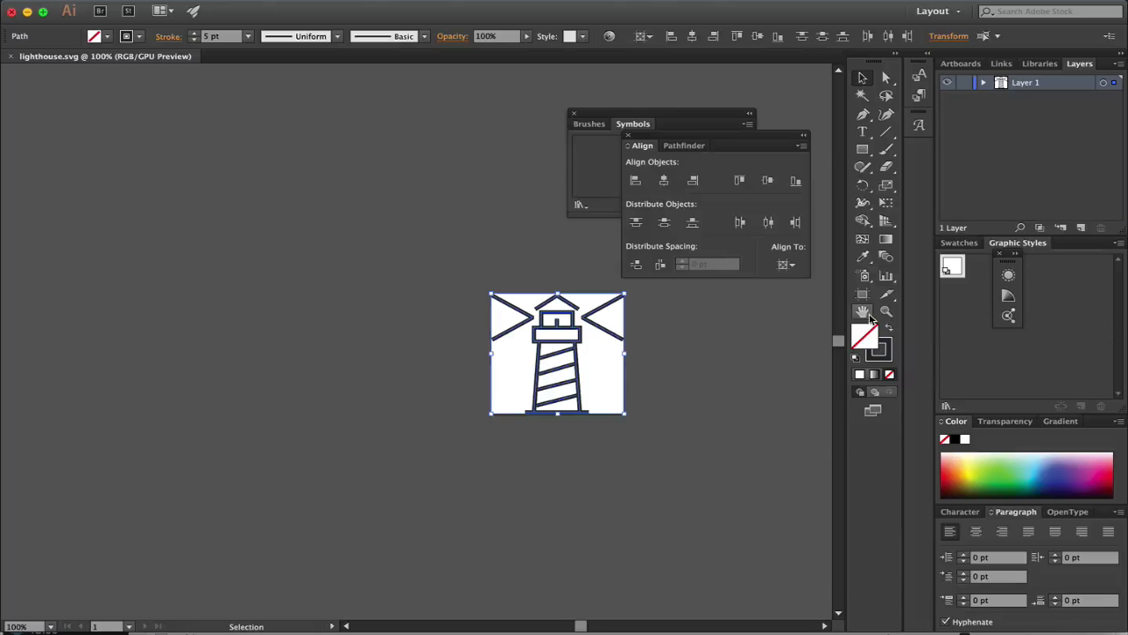
mouse_move(862, 311)
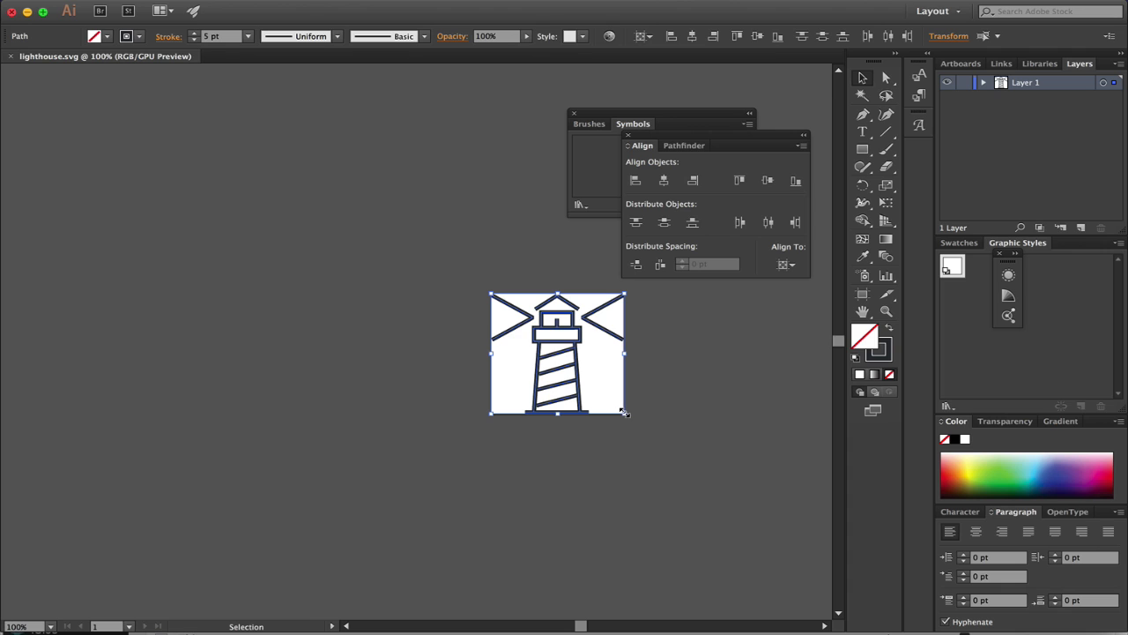
- Zoom in to about 413% so the lighthouse lines and chevrons fill the window
drag(625, 413, 623, 412)
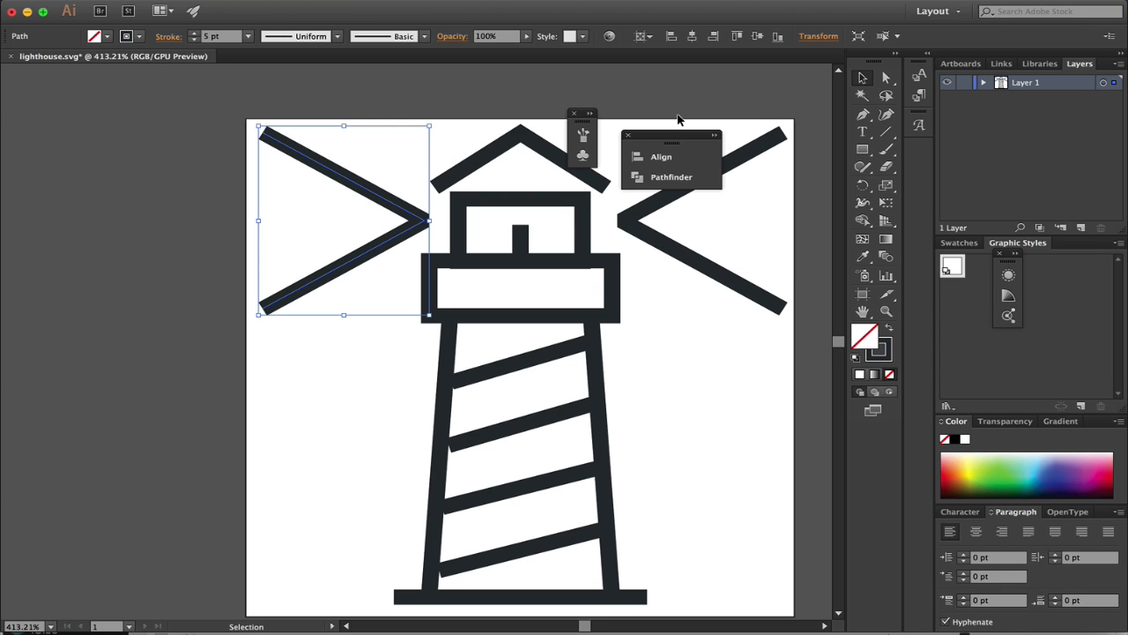
mouse_move(448, 105)
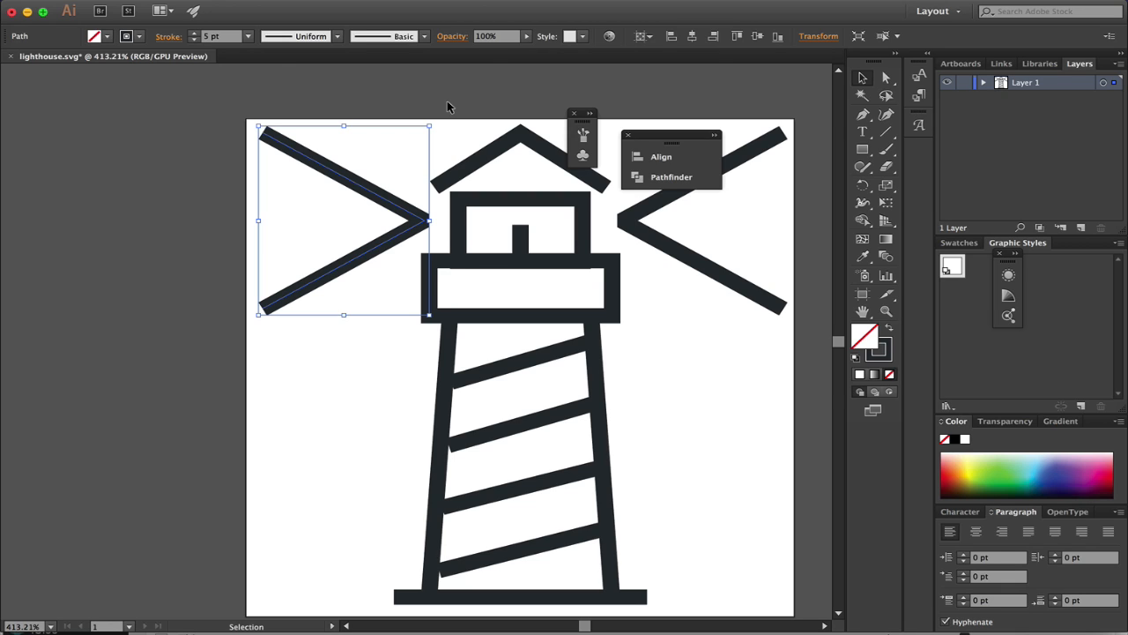
mouse_move(148, 155)
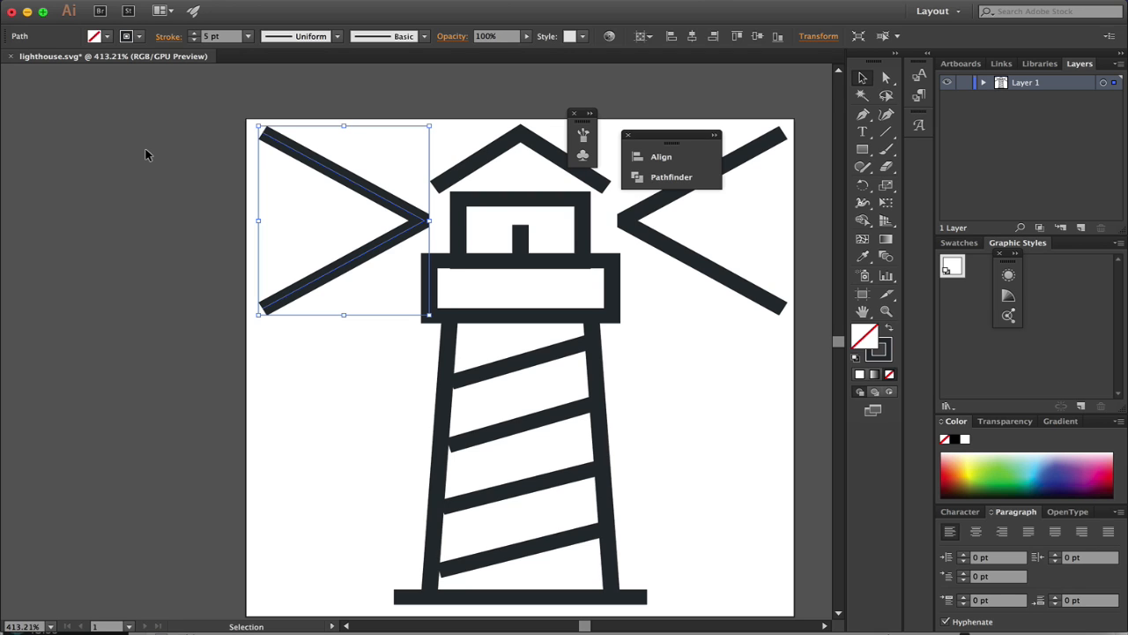
click(353, 229)
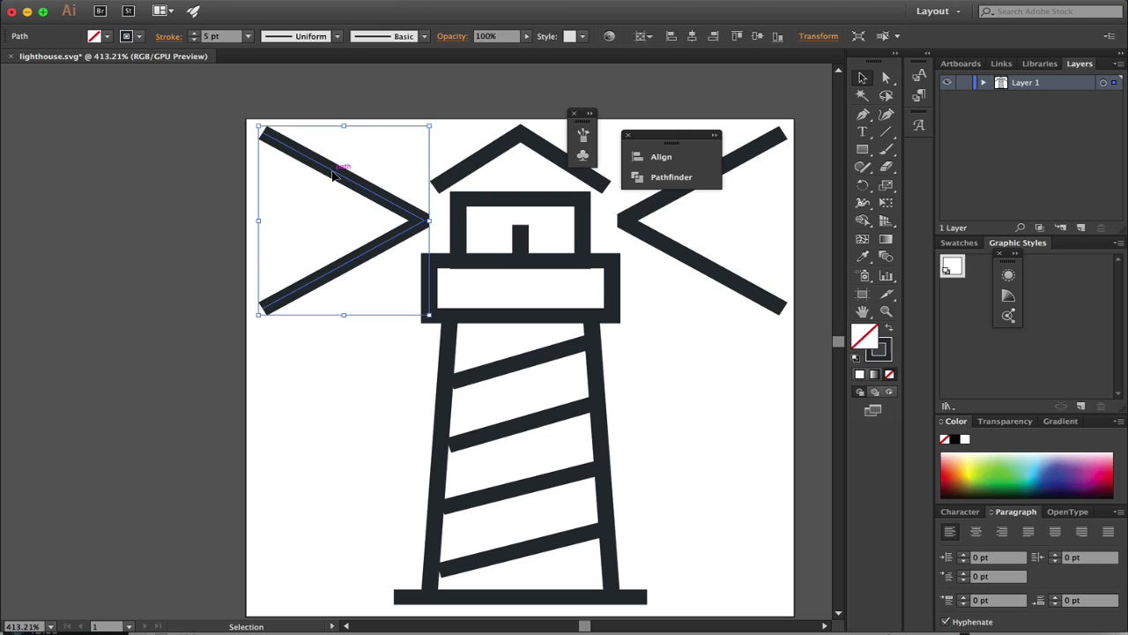
mouse_move(273, 302)
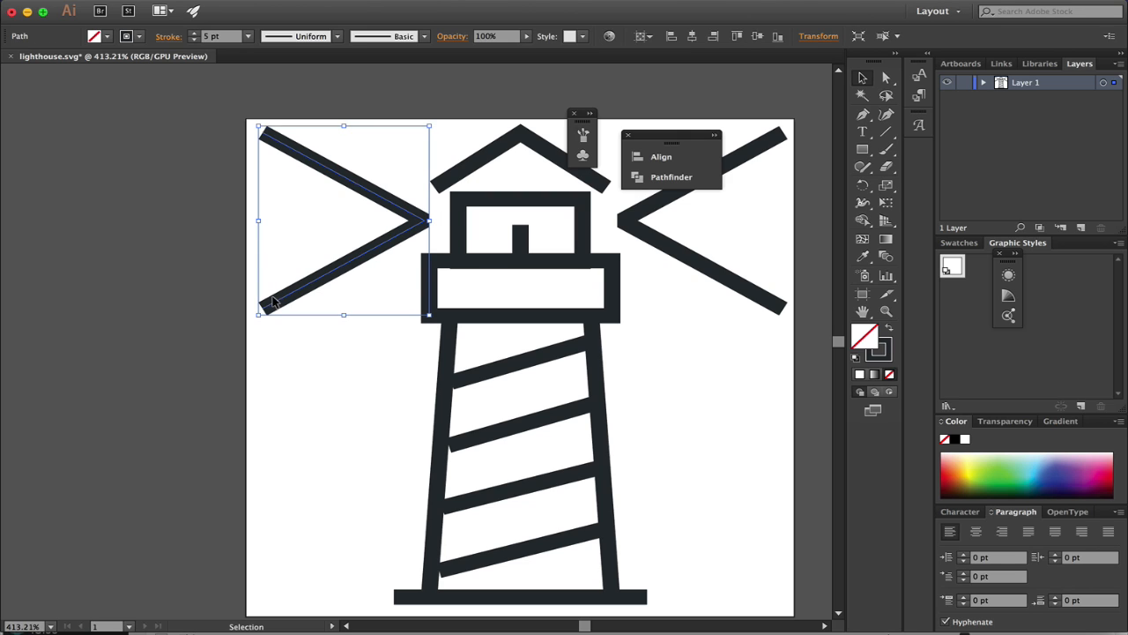
mouse_move(422, 231)
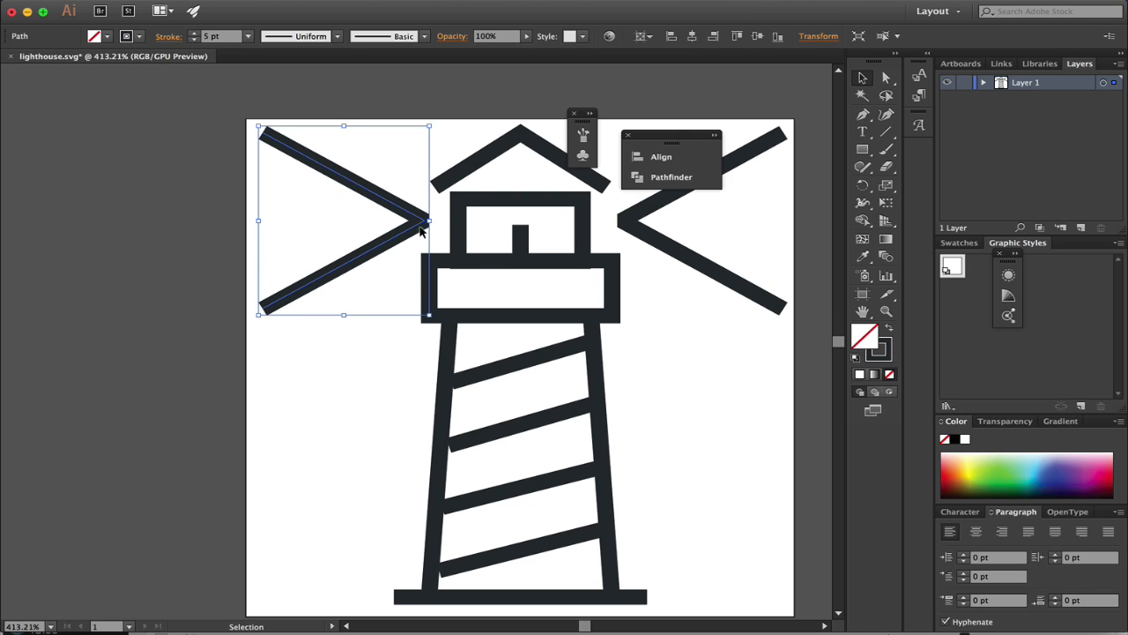
mouse_move(219, 4)
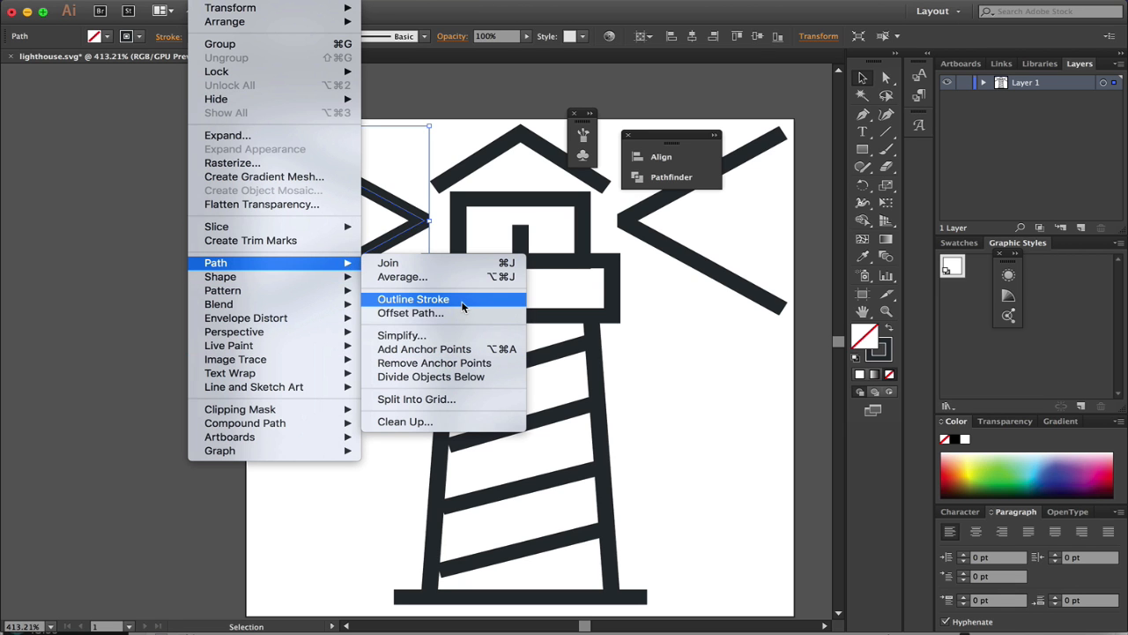
click(412, 299)
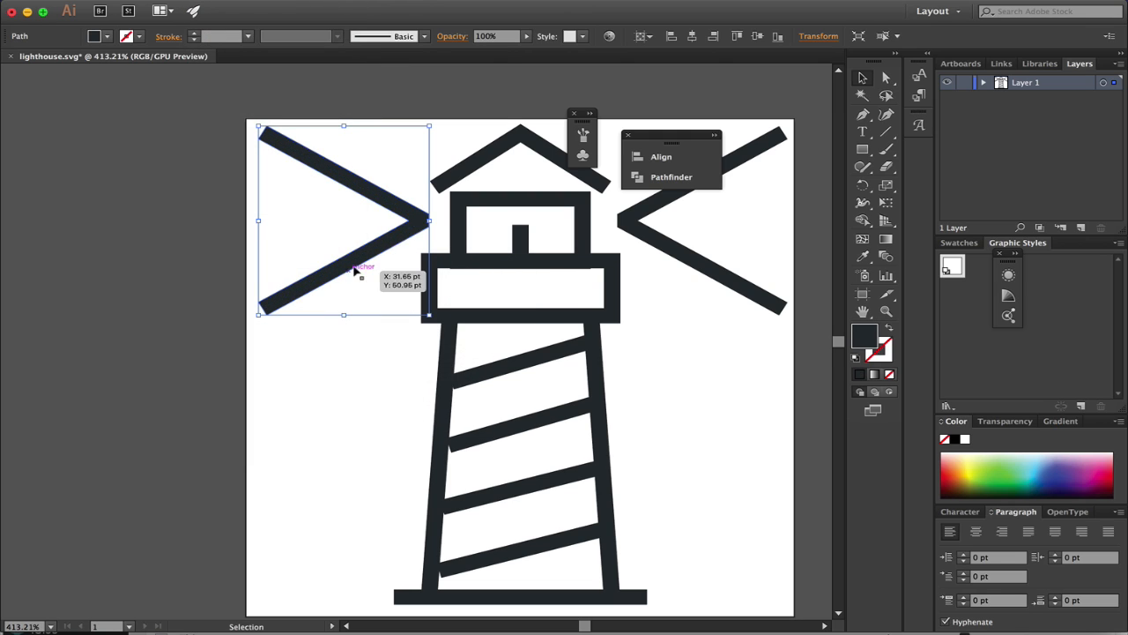
mouse_move(286, 154)
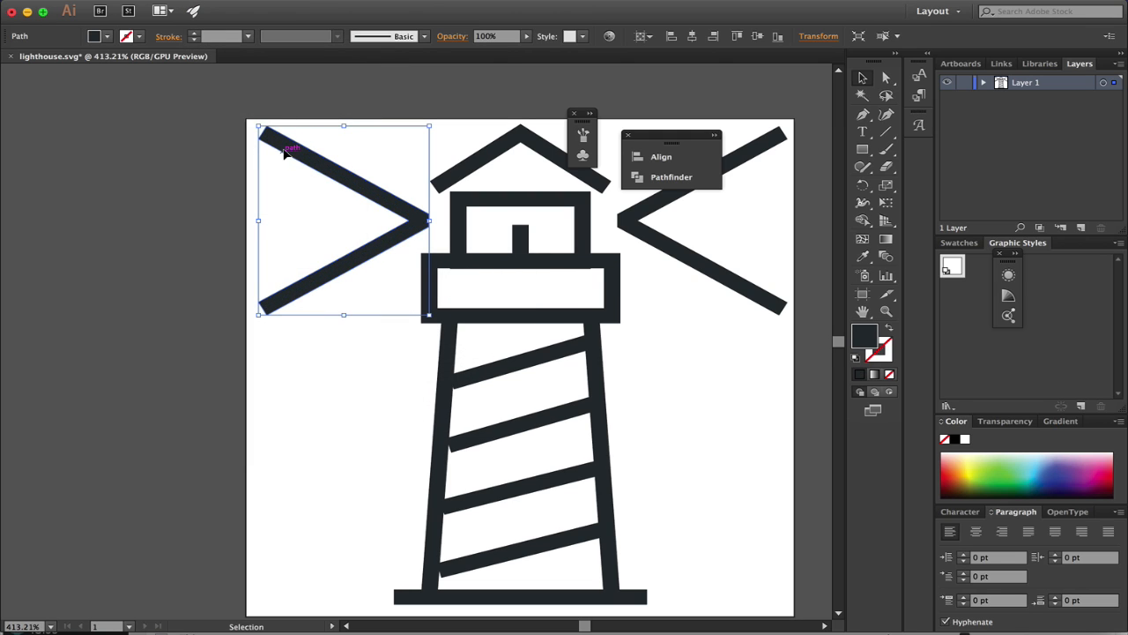
mouse_move(270, 319)
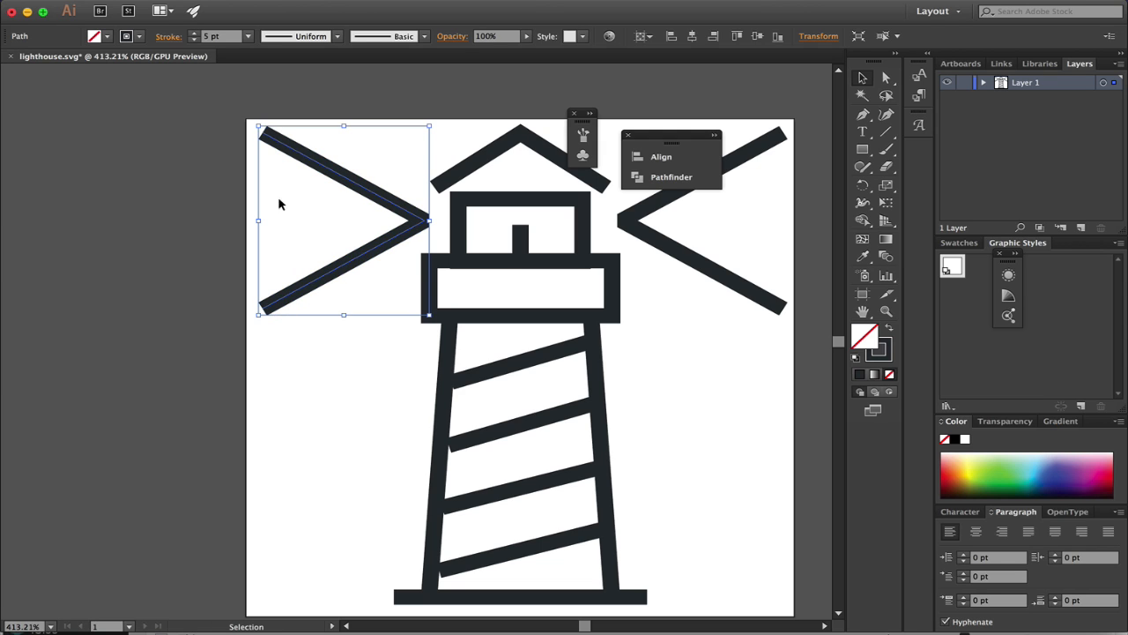
mouse_move(483, 312)
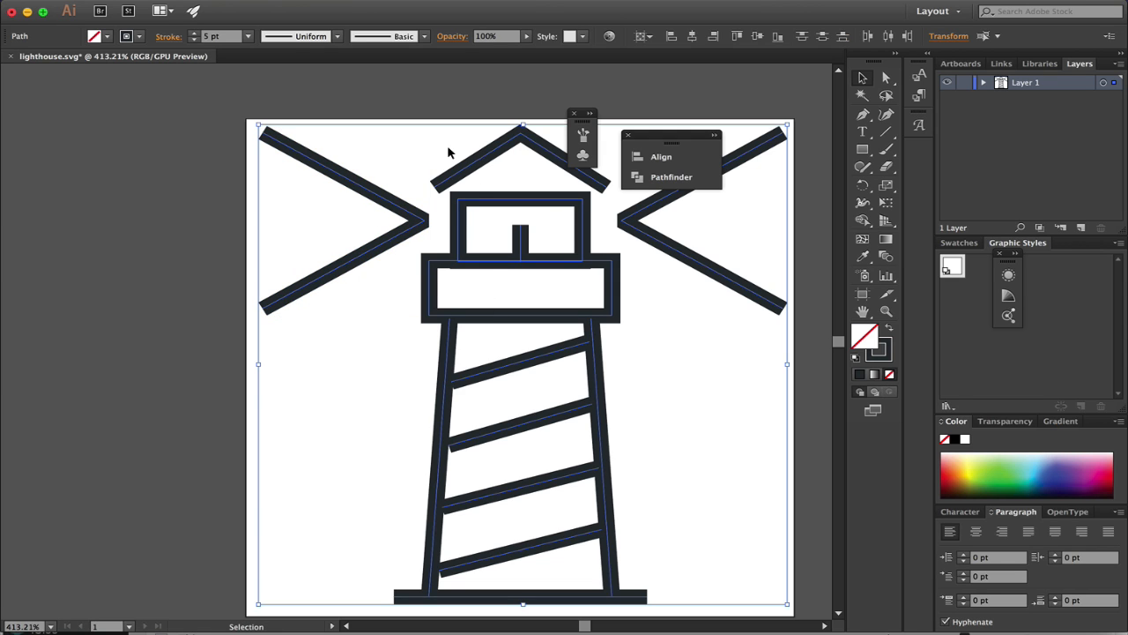
- Set Cap and Corner to Round in the Stroke settings for all lighthouse strokes
click(168, 36)
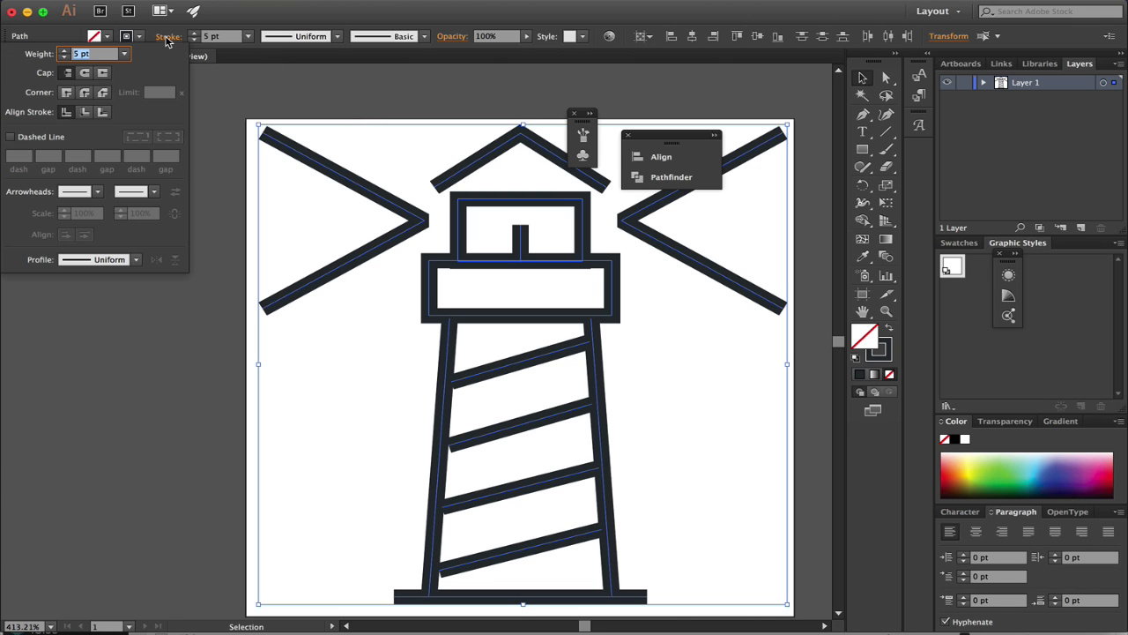
mouse_move(87, 83)
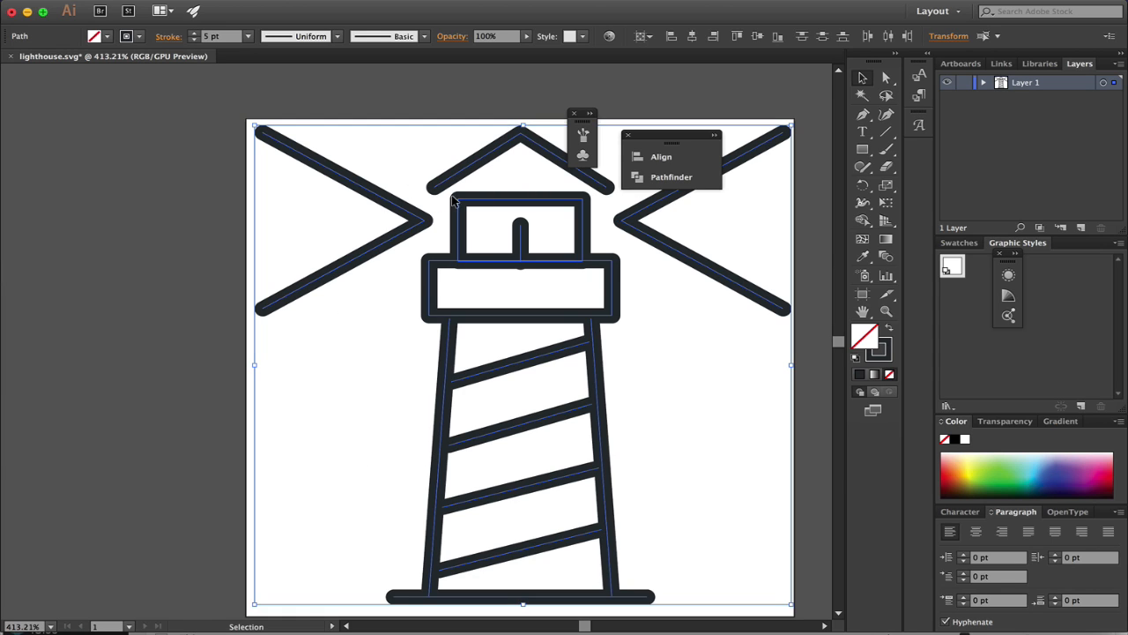
mouse_move(406, 322)
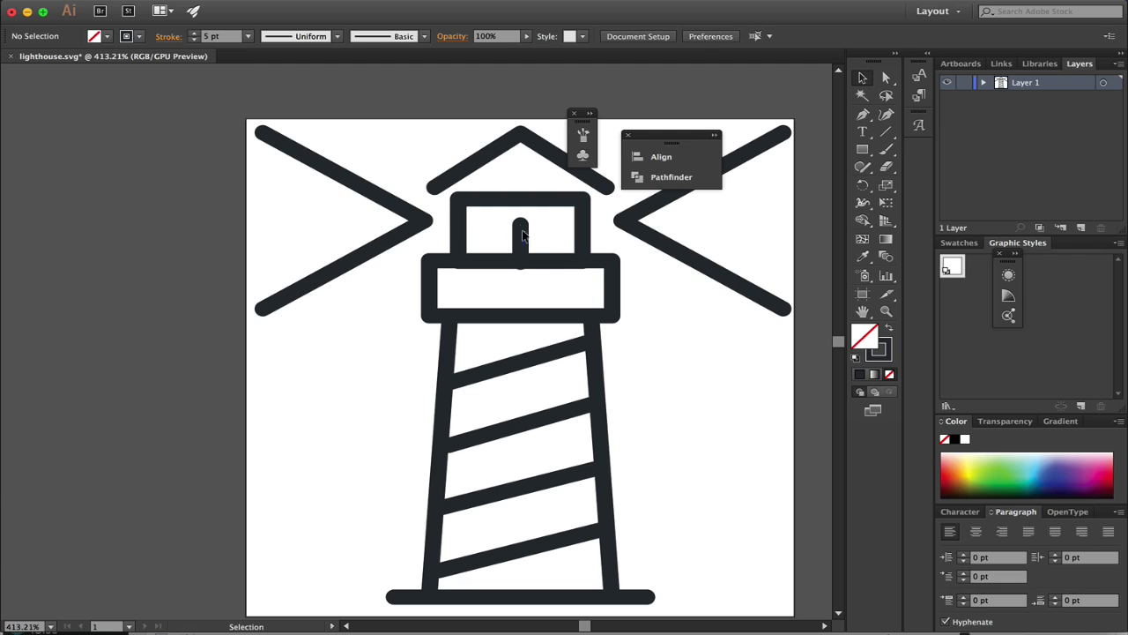
mouse_move(522, 276)
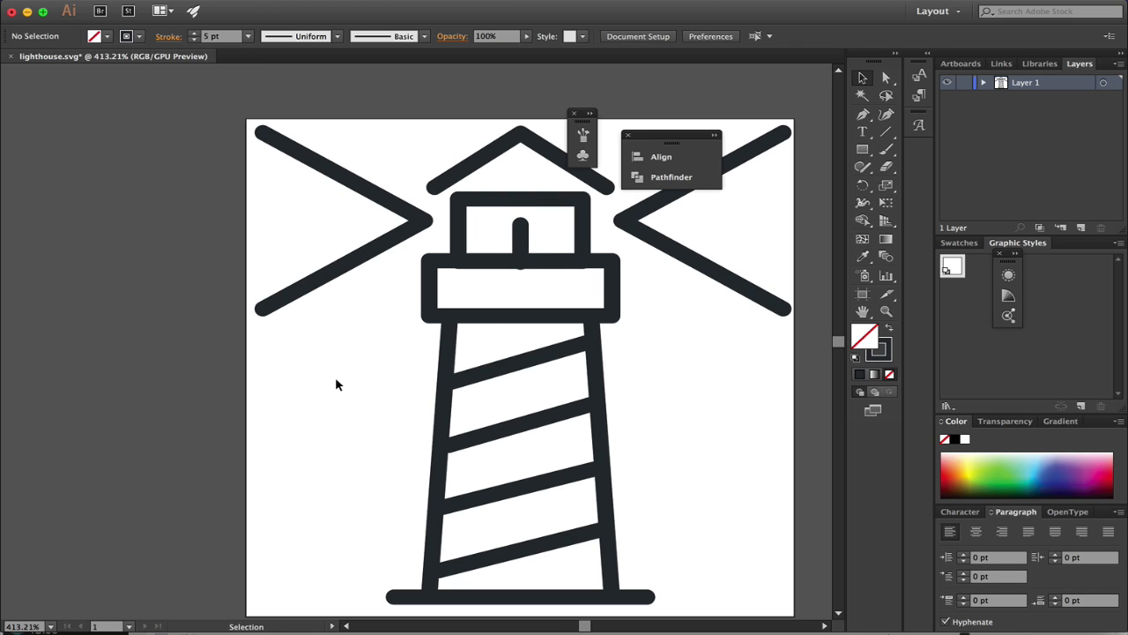
mouse_move(318, 148)
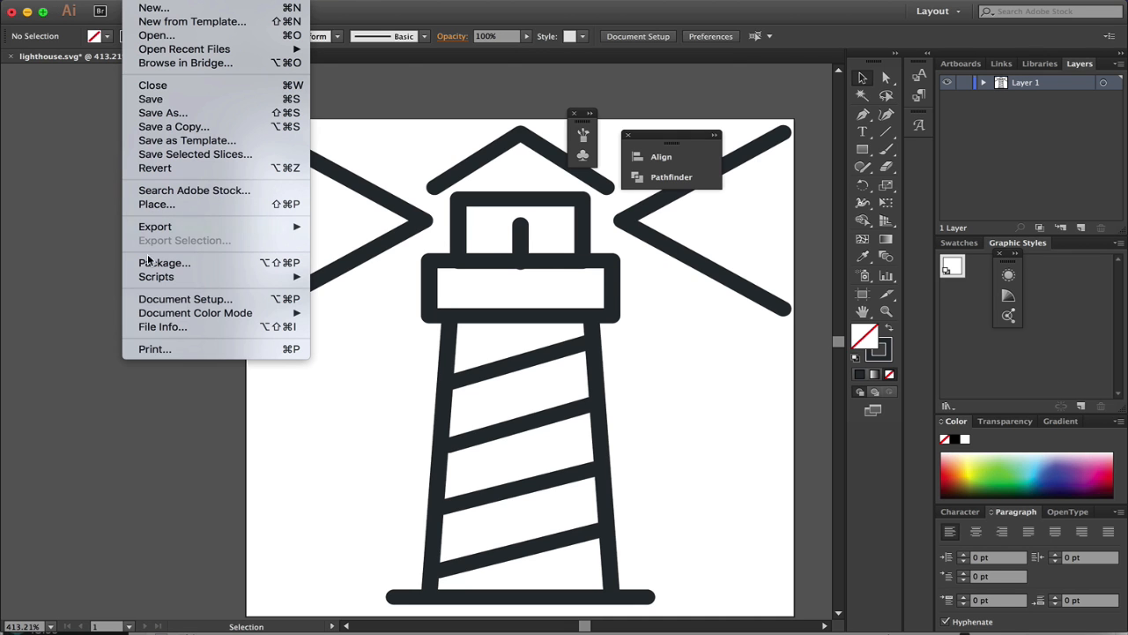
- Save As SVG over lighthouse.svg, with CSS Properties set to Presentation Attributes
click(163, 112)
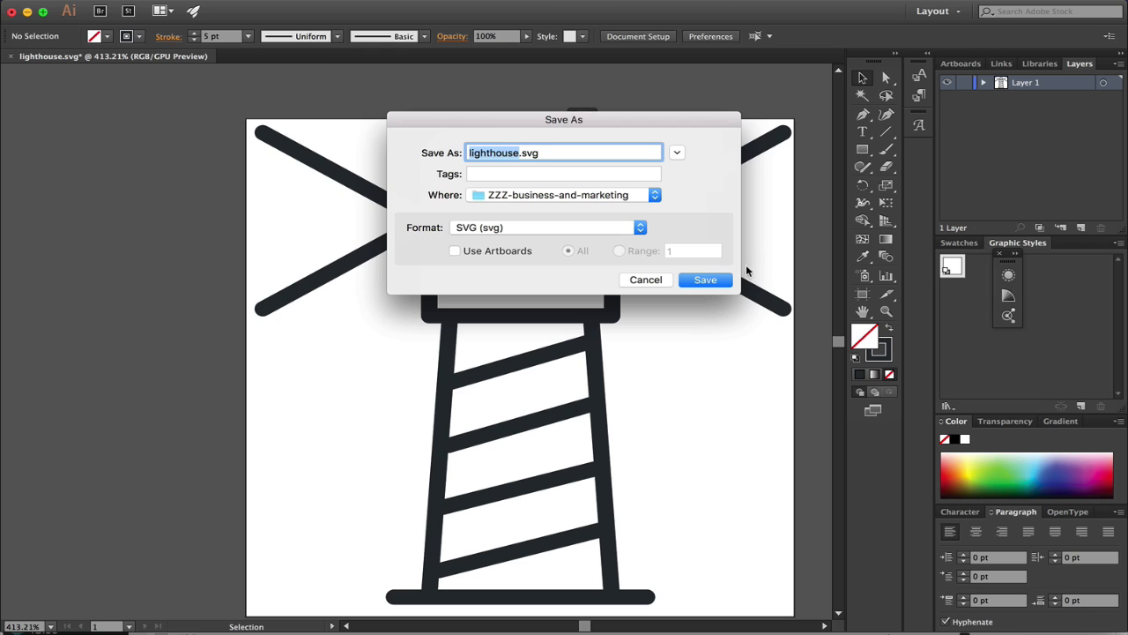
click(704, 279)
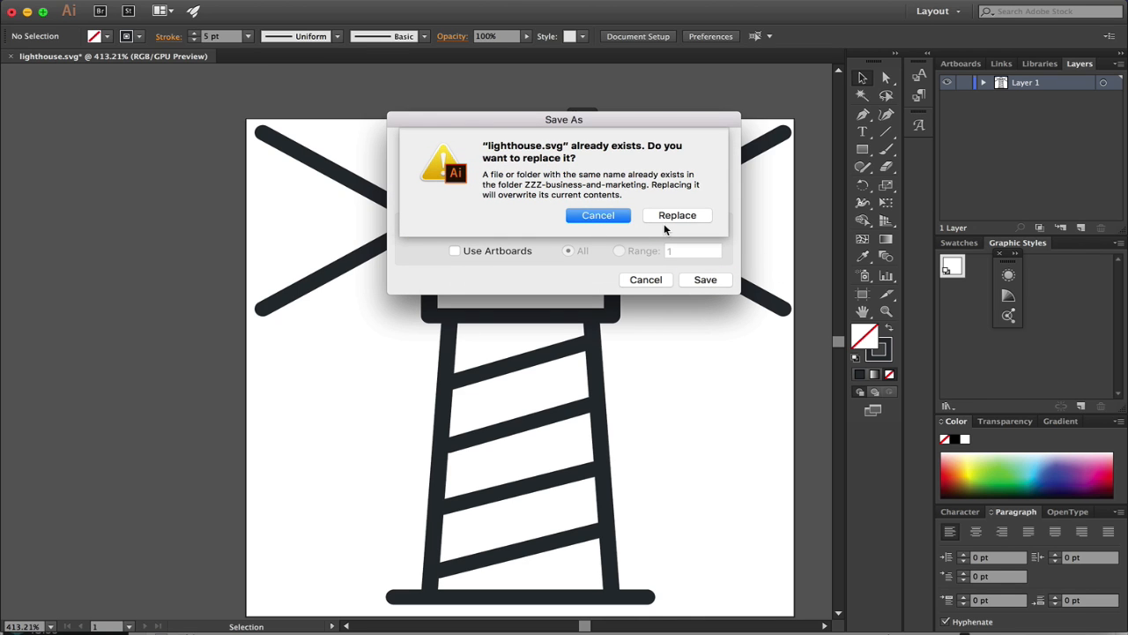
click(677, 215)
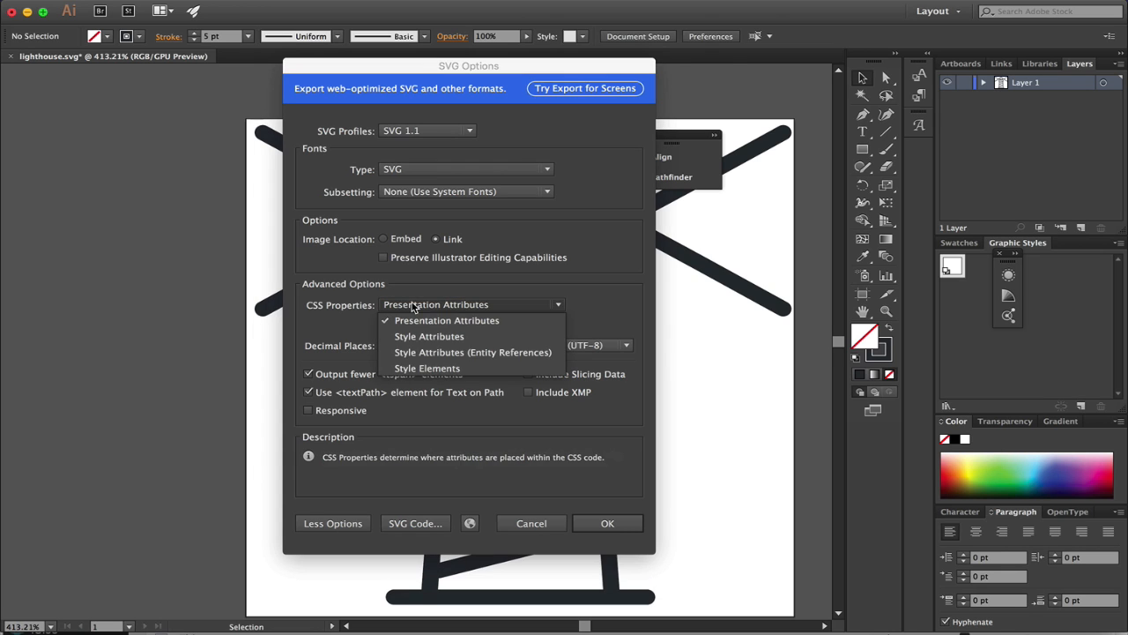
click(447, 320)
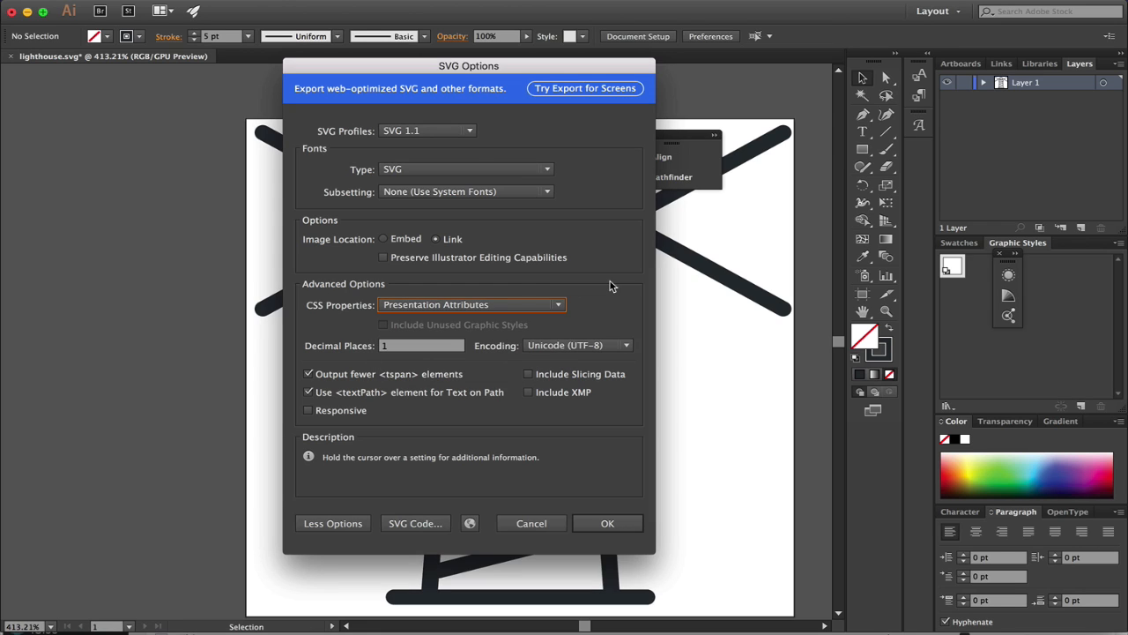
mouse_move(435, 304)
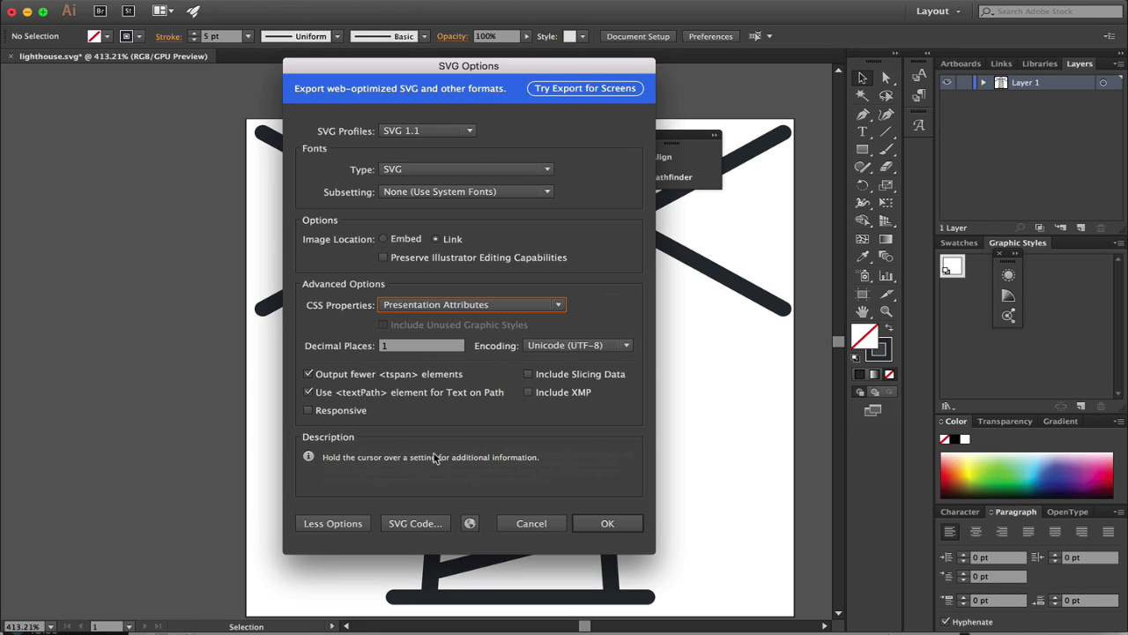
click(532, 522)
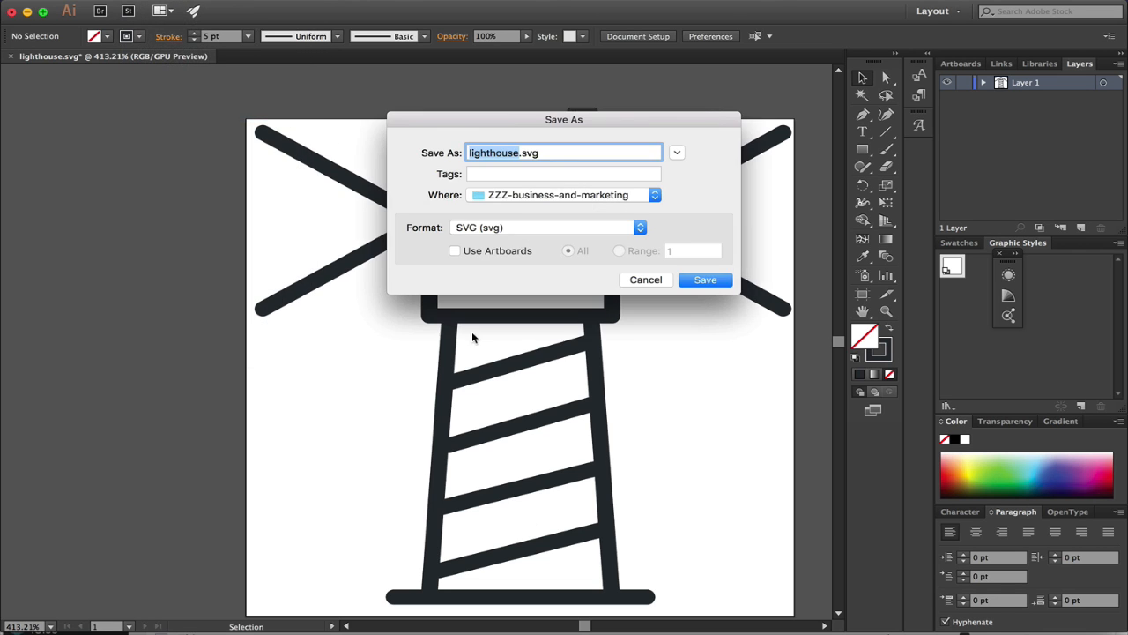
click(705, 280)
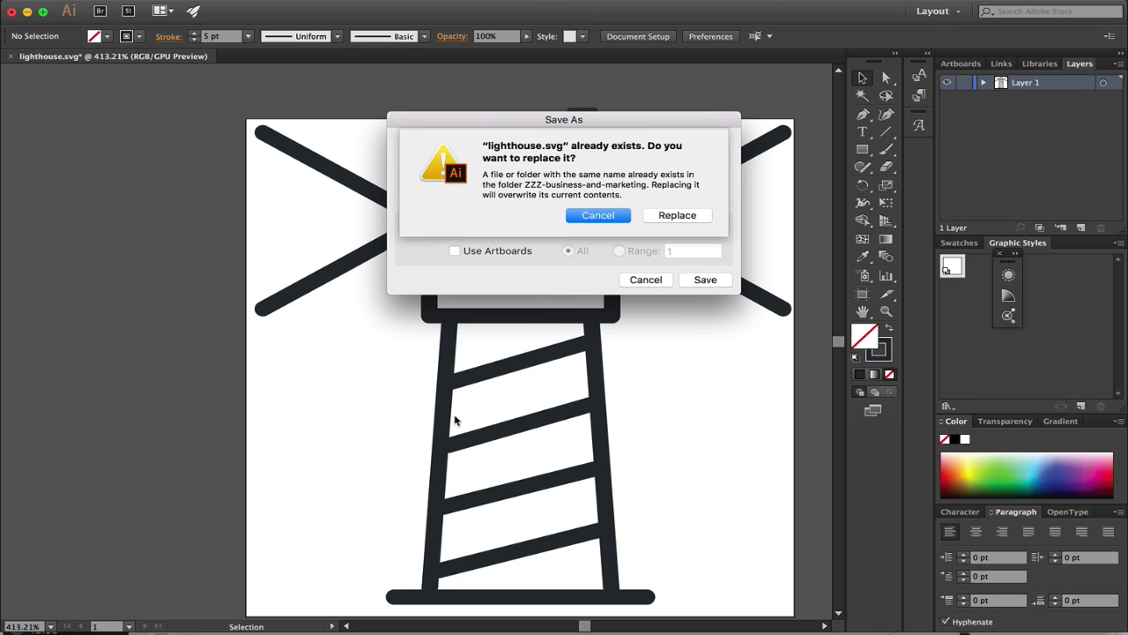
click(677, 215)
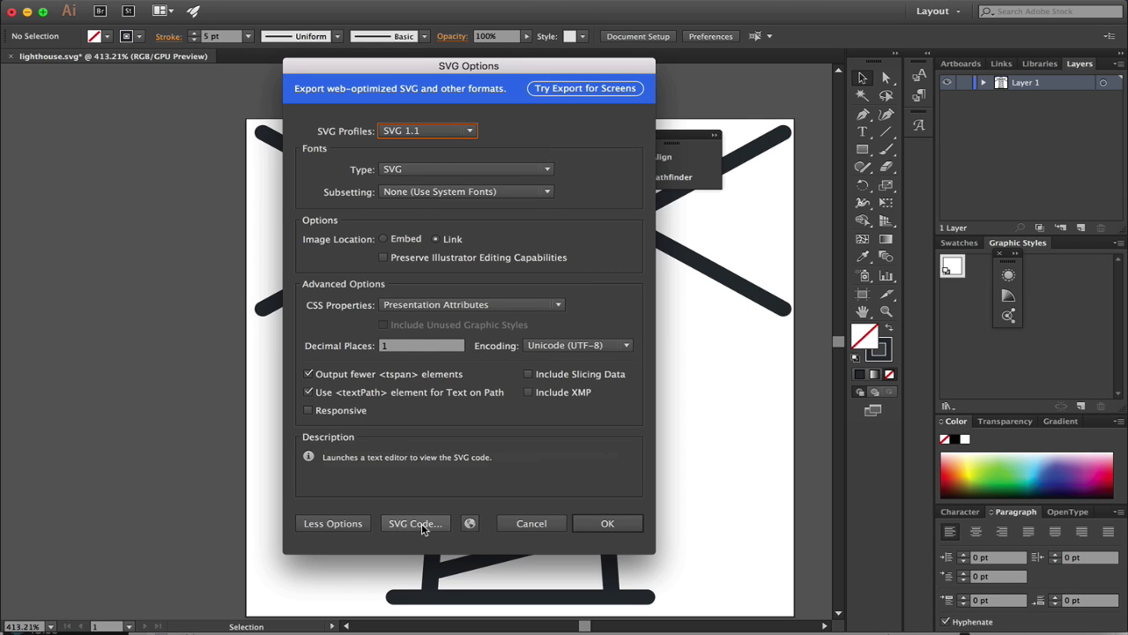
- Preview the generated SVG markup, with lines and polylines using round caps and joins
click(415, 523)
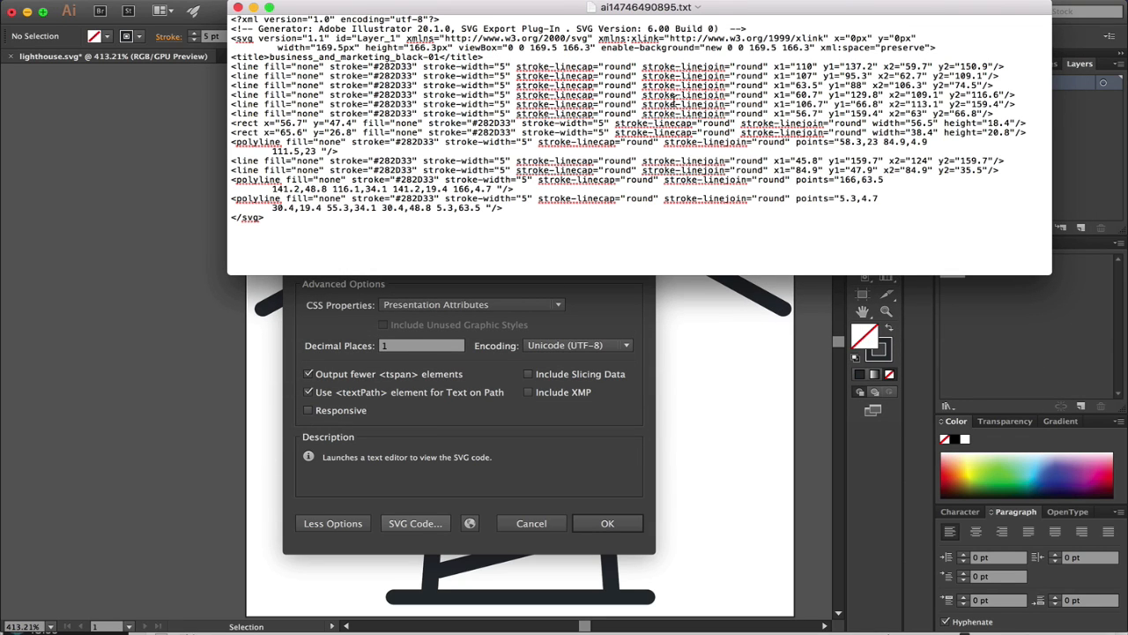
mouse_move(691, 129)
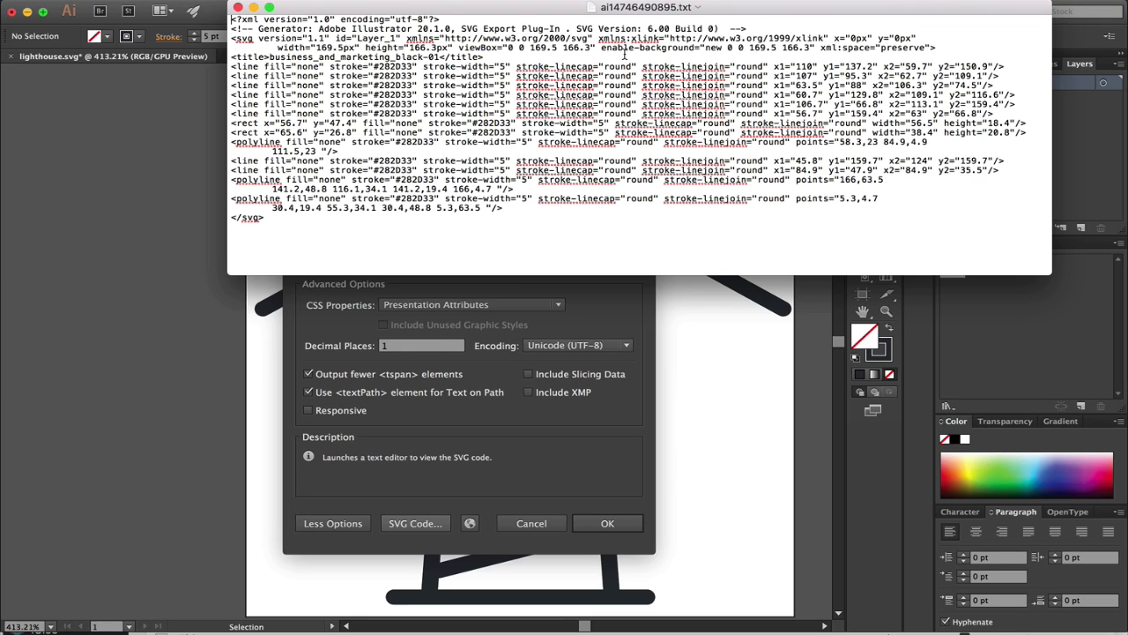
mouse_move(811, 94)
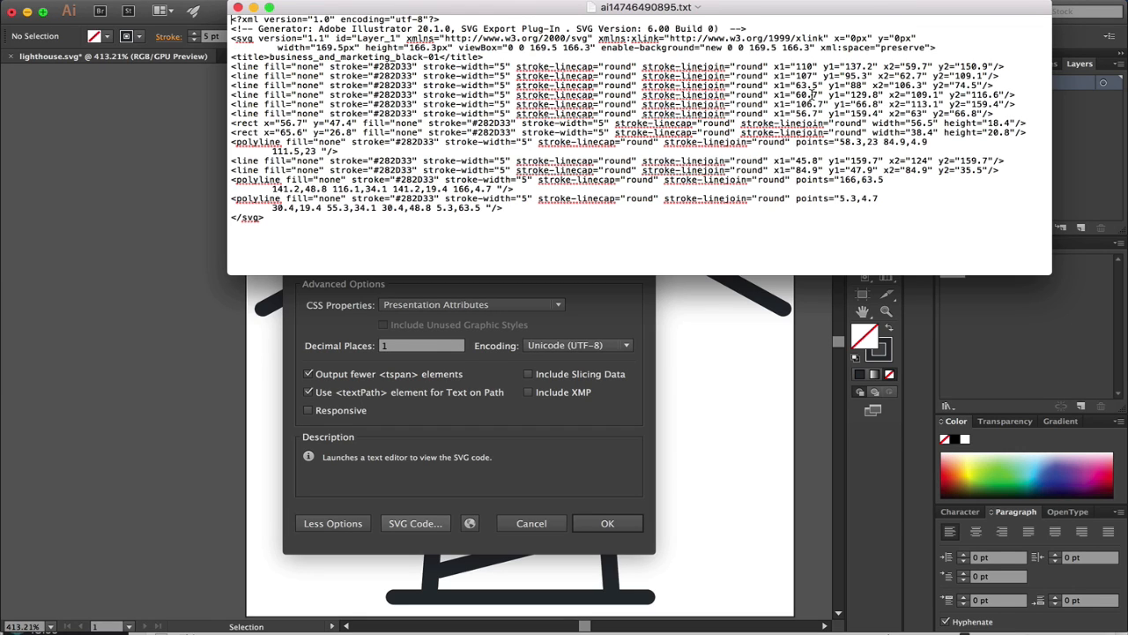
mouse_move(741, 165)
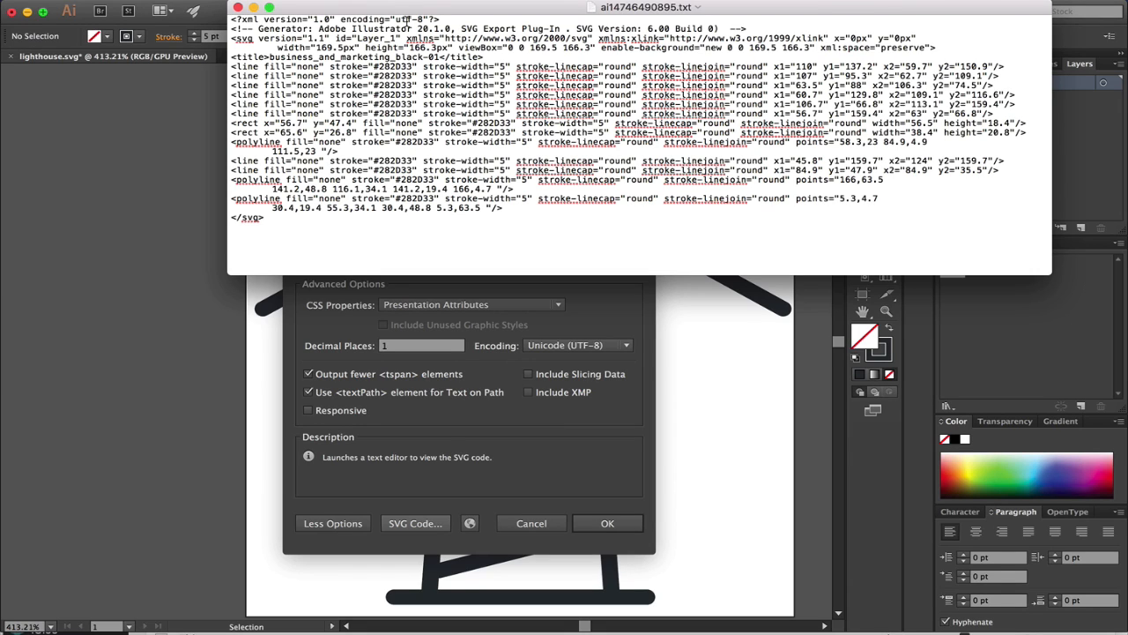
mouse_move(528, 149)
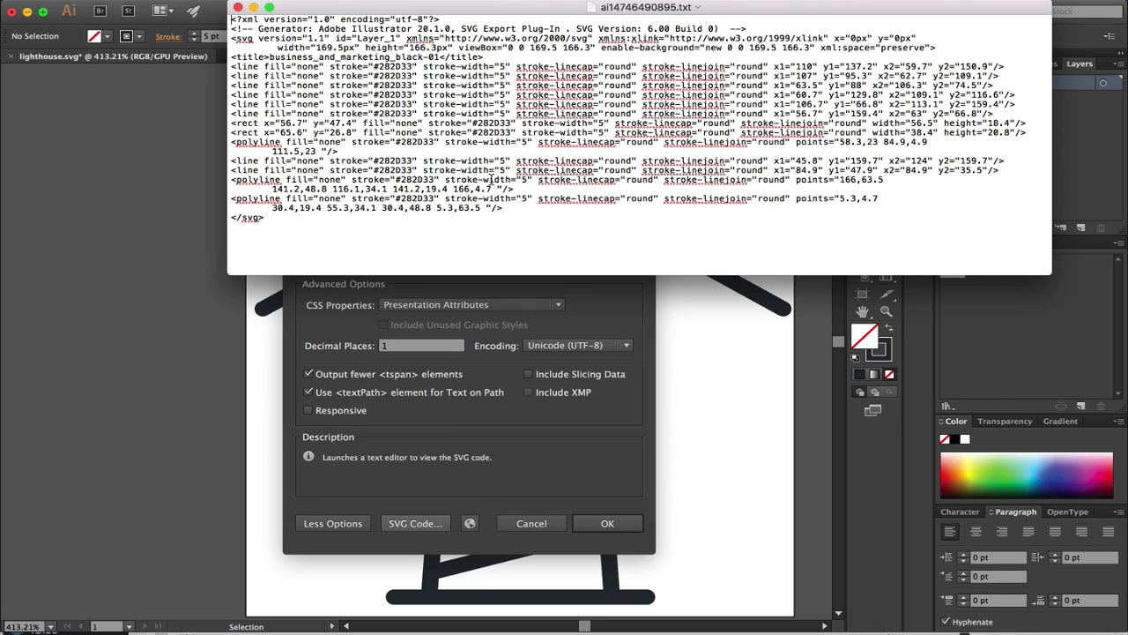
mouse_move(471, 309)
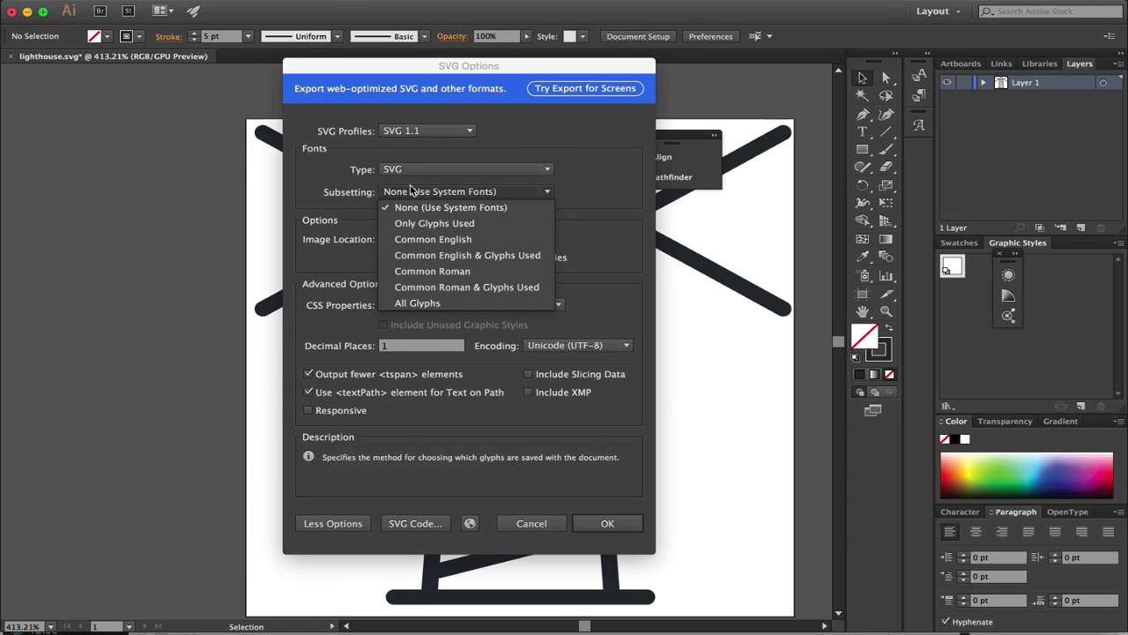
- Keep Subsetting at None, encoding at UTF-8 and CSS Properties at Presentation Attributes
click(450, 206)
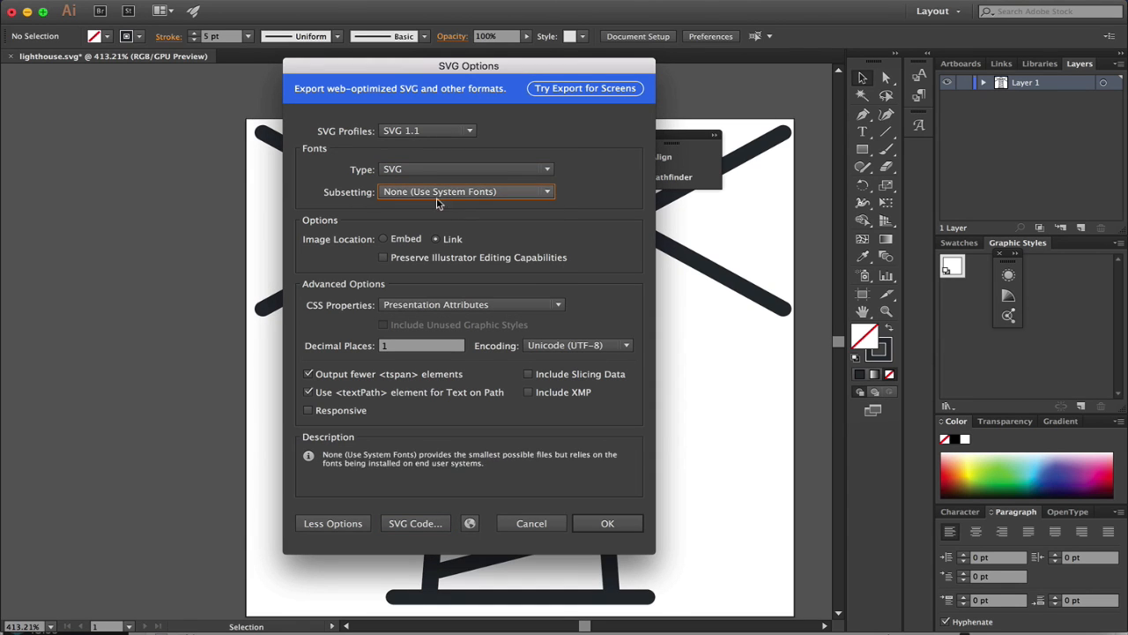
click(624, 345)
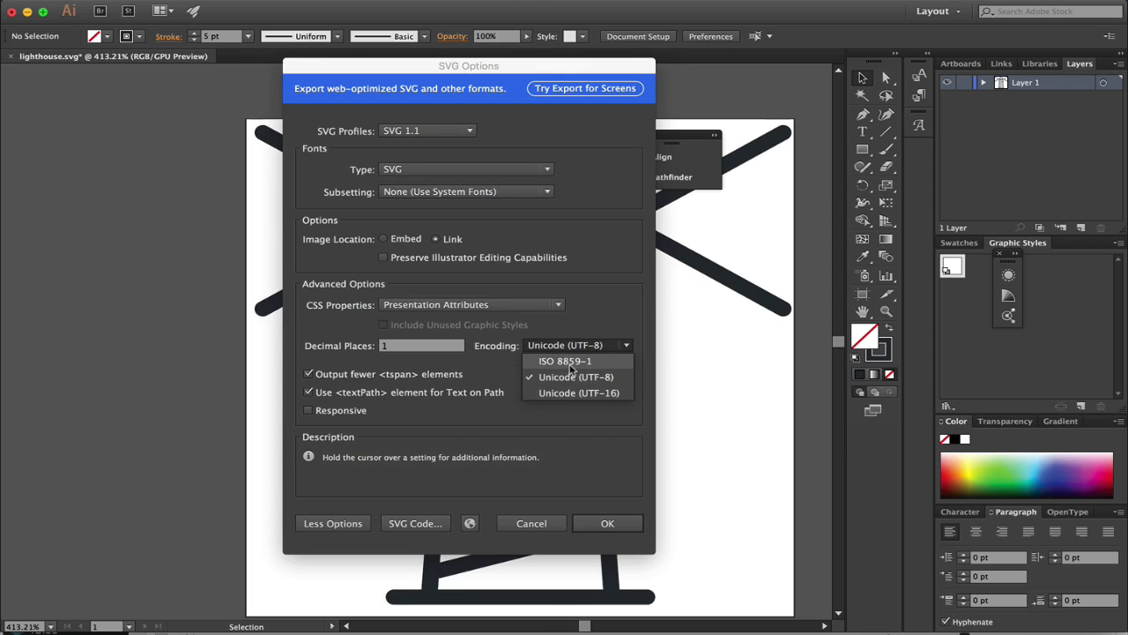
mouse_move(569, 392)
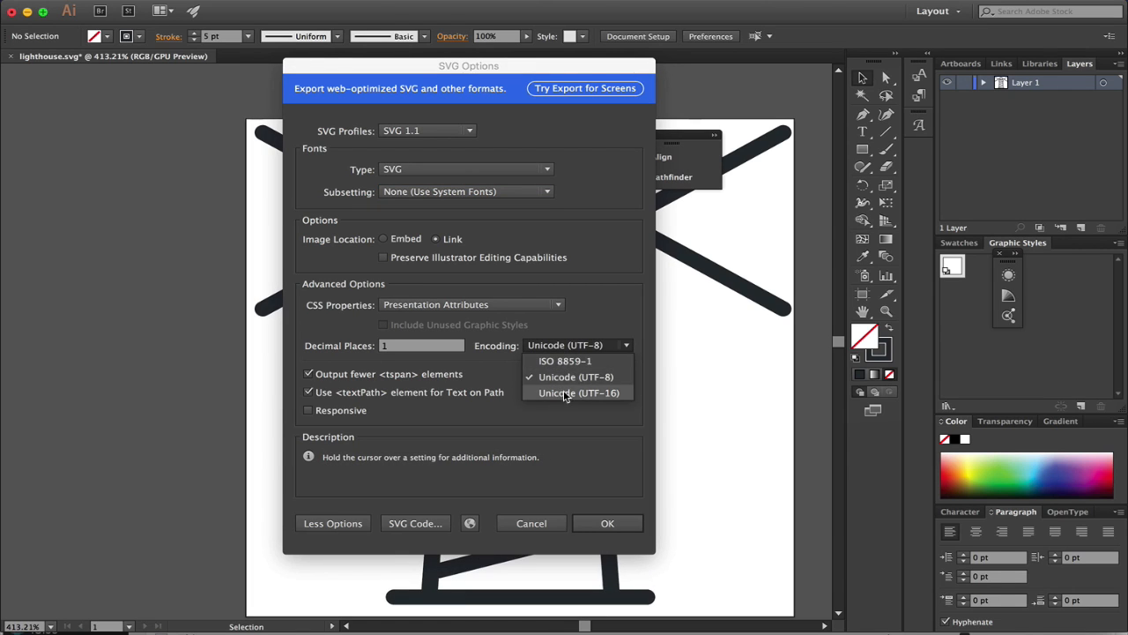
click(575, 376)
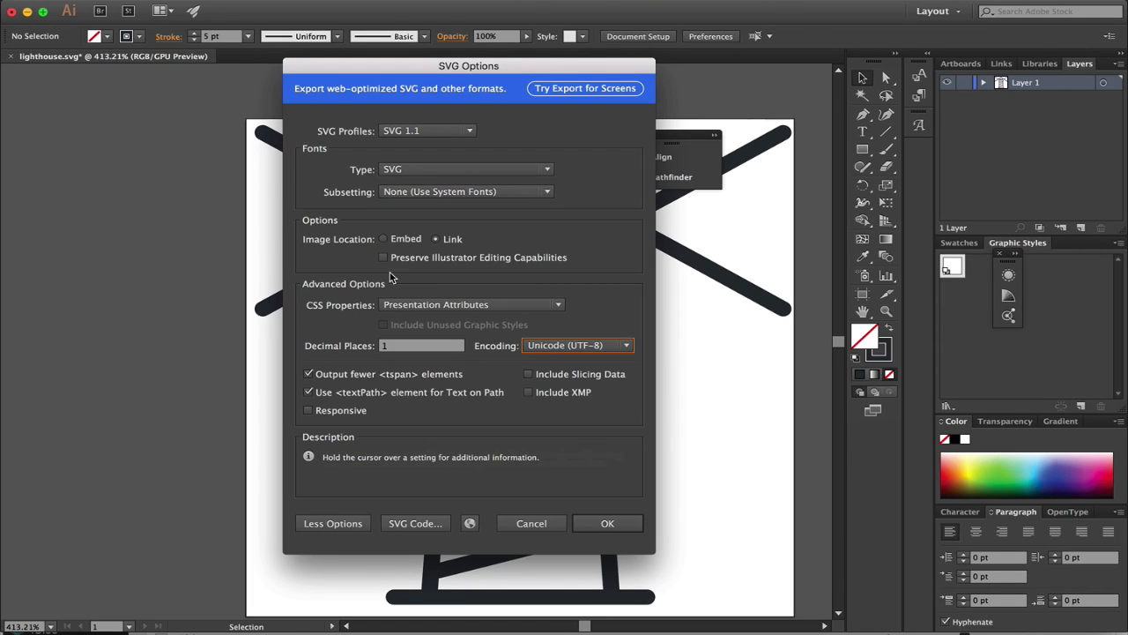
mouse_move(392, 245)
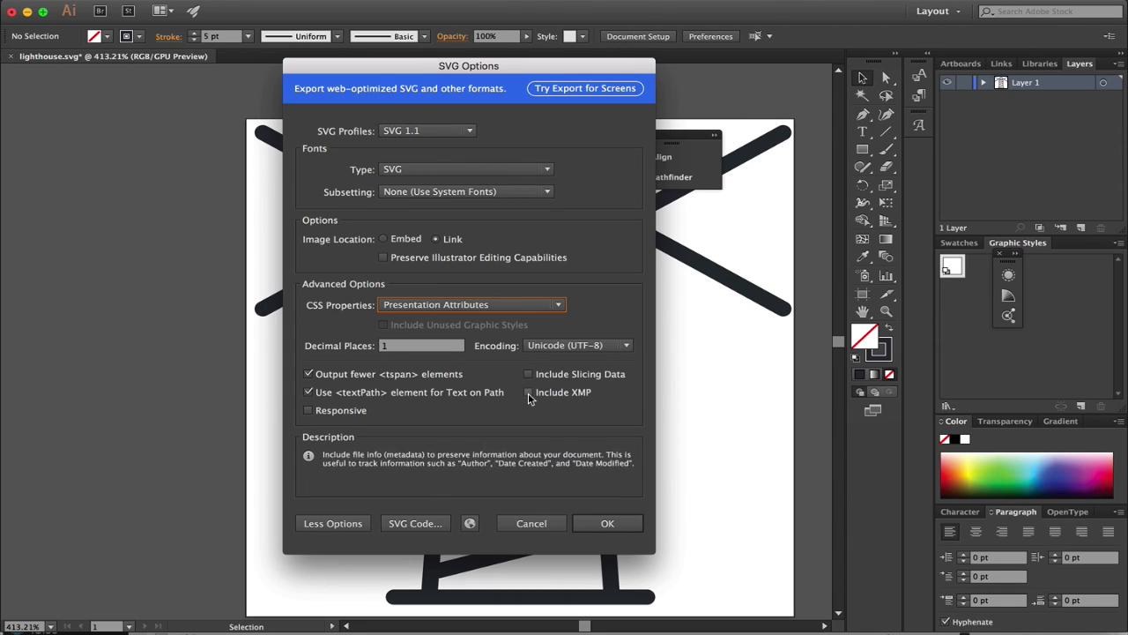
click(471, 305)
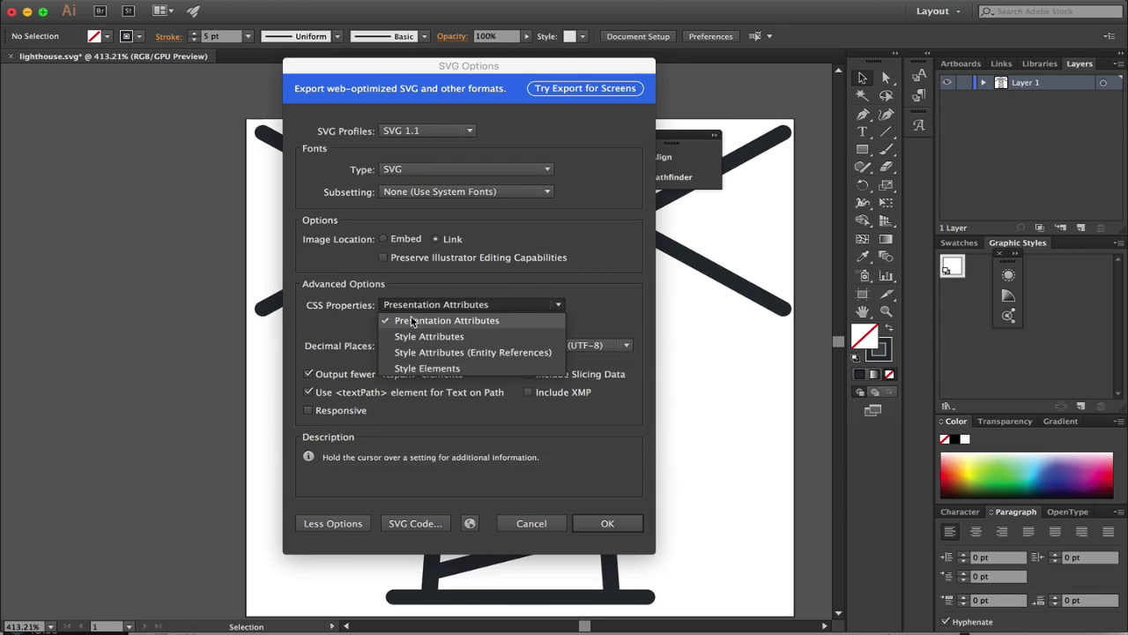
click(447, 320)
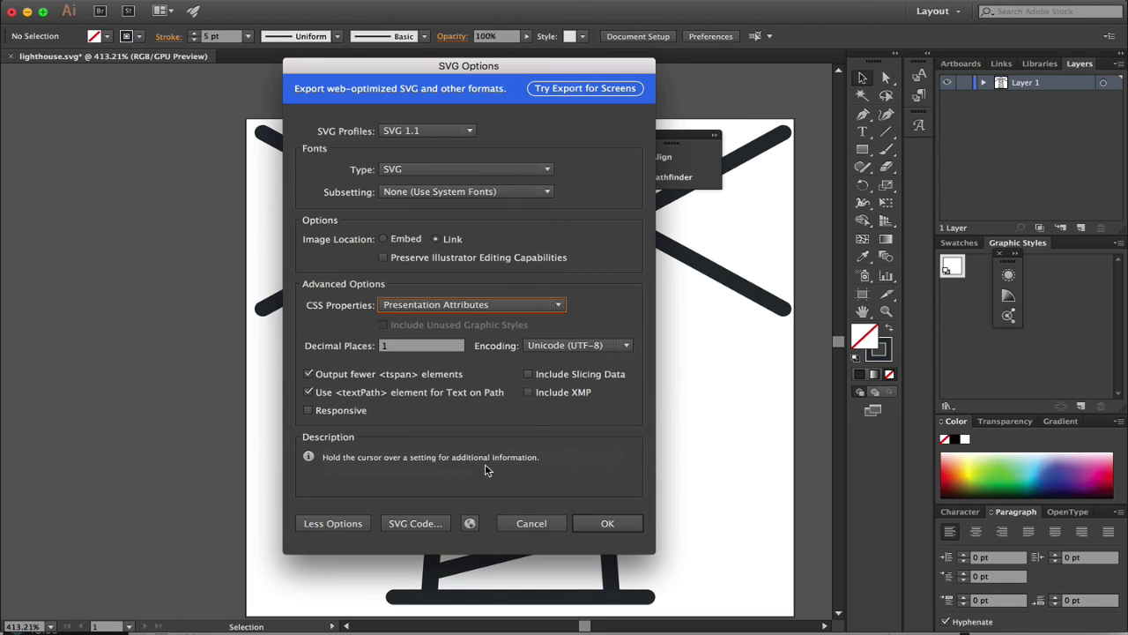
mouse_move(563, 552)
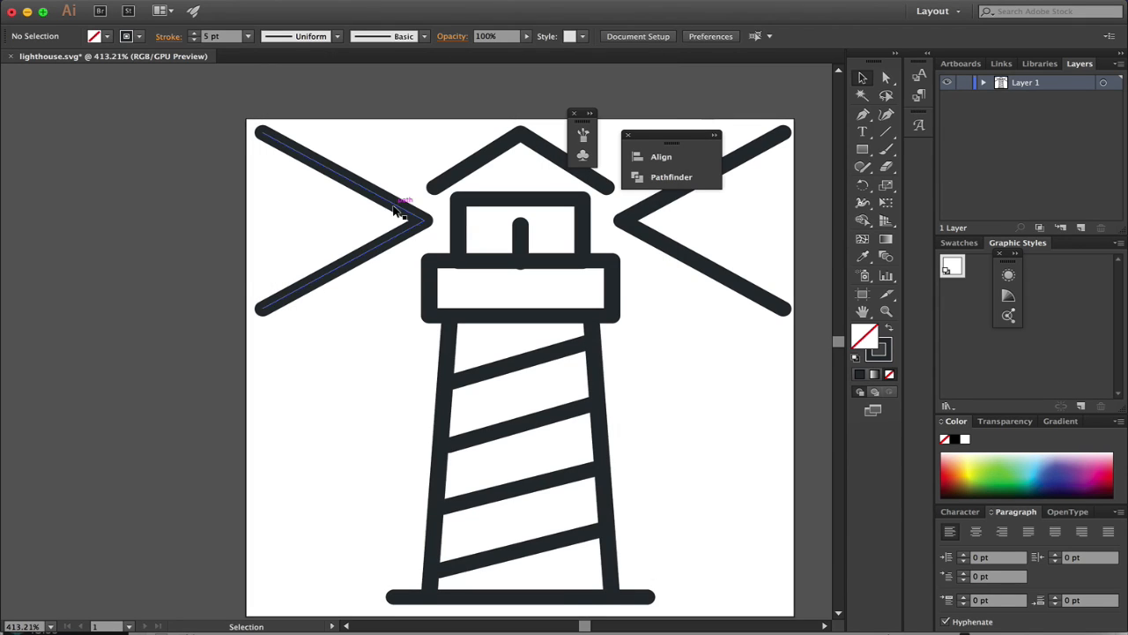
- Select the short vertical stroke inside the lantern room with the Selection tool
click(264, 261)
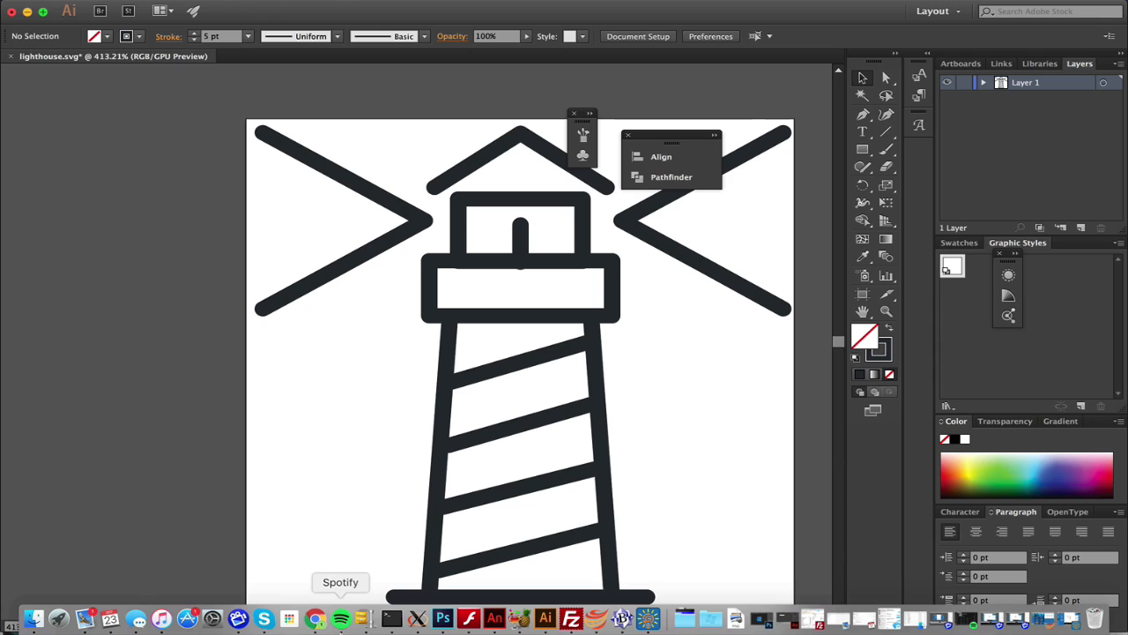
mouse_move(571, 617)
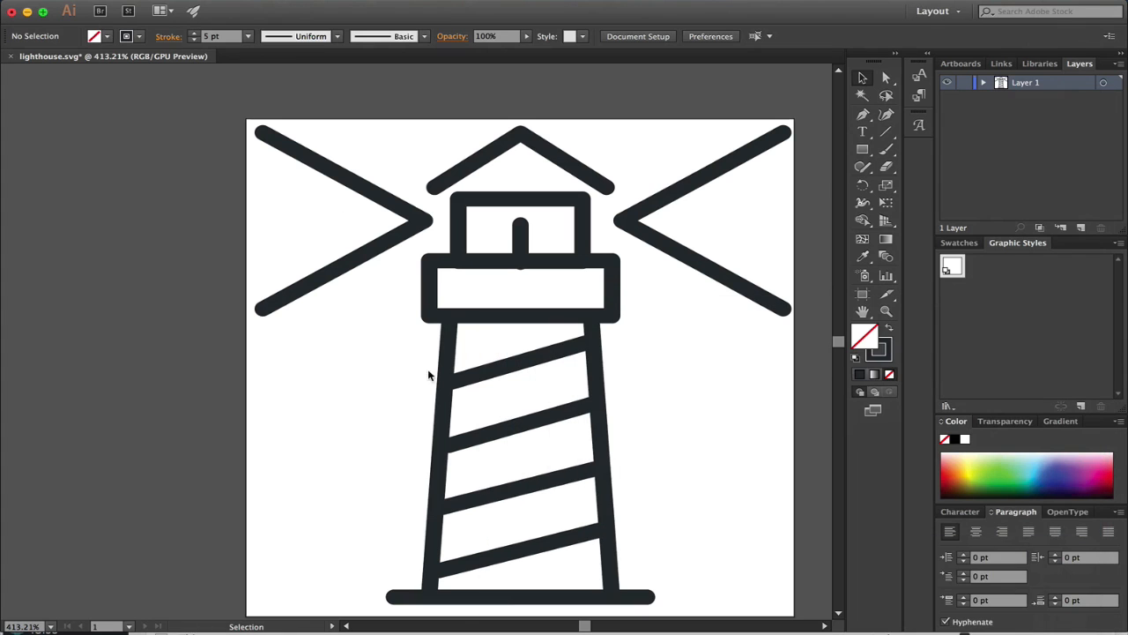
click(520, 288)
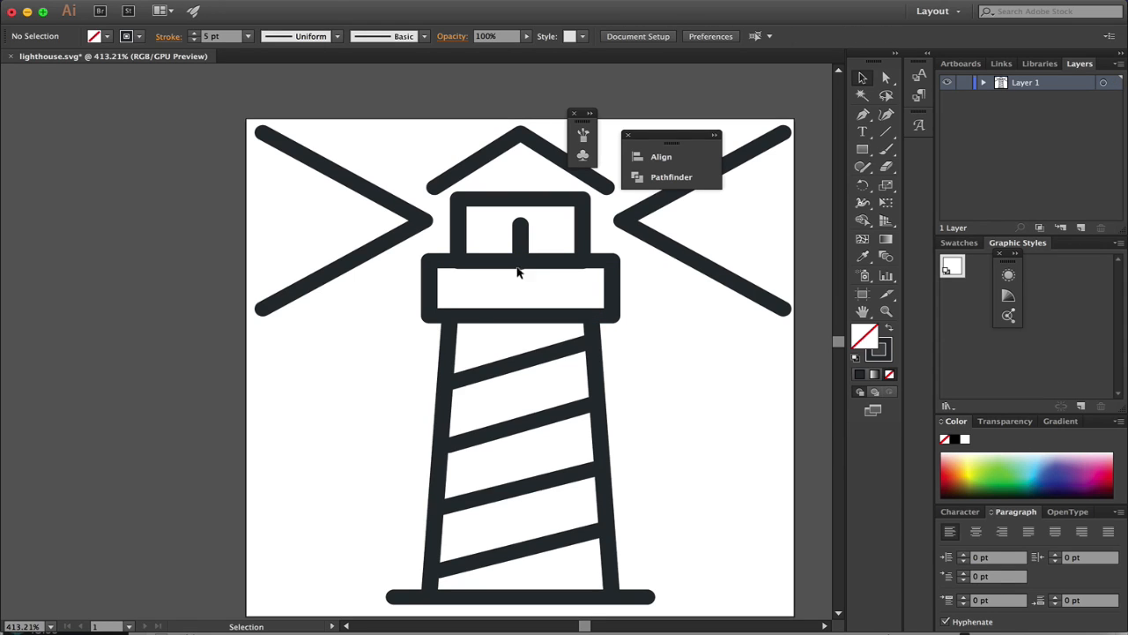
click(520, 242)
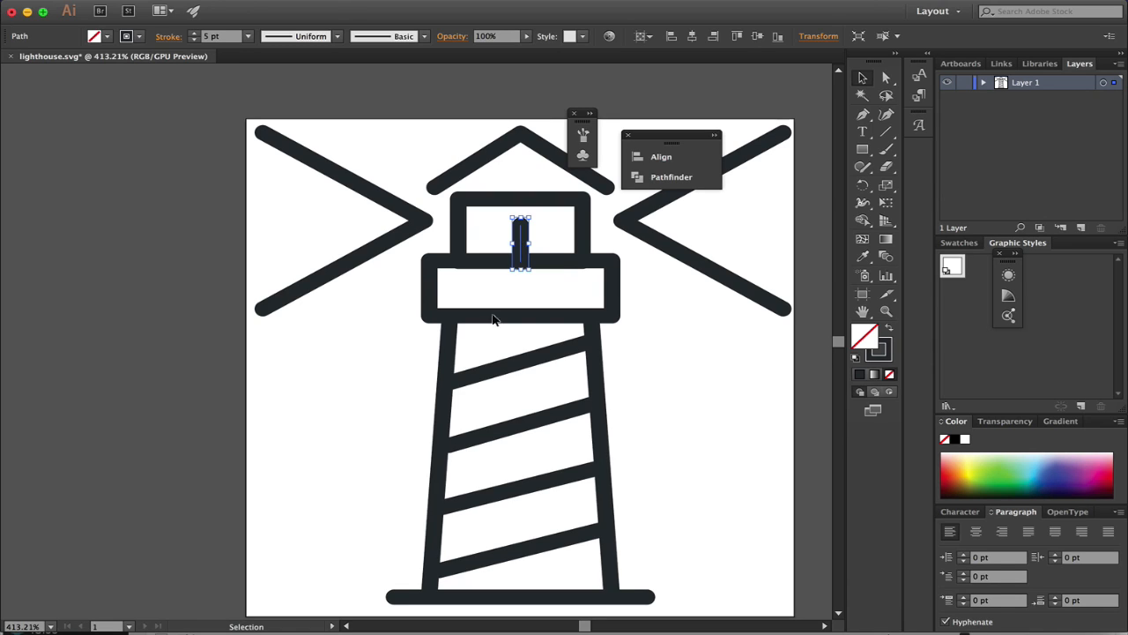
mouse_move(509, 367)
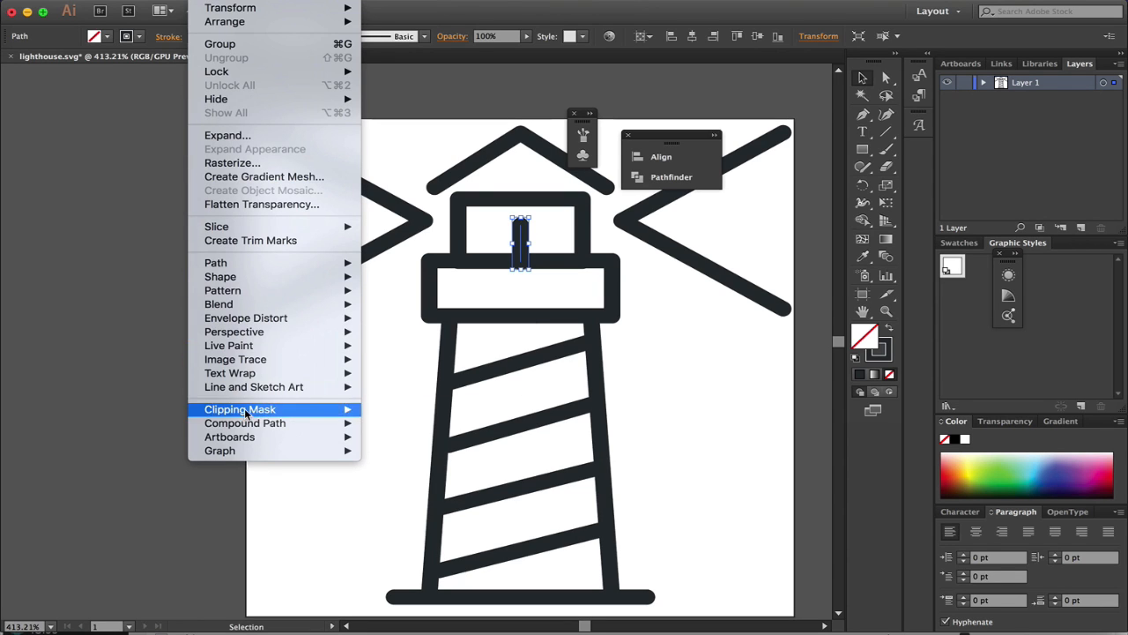
mouse_move(245, 422)
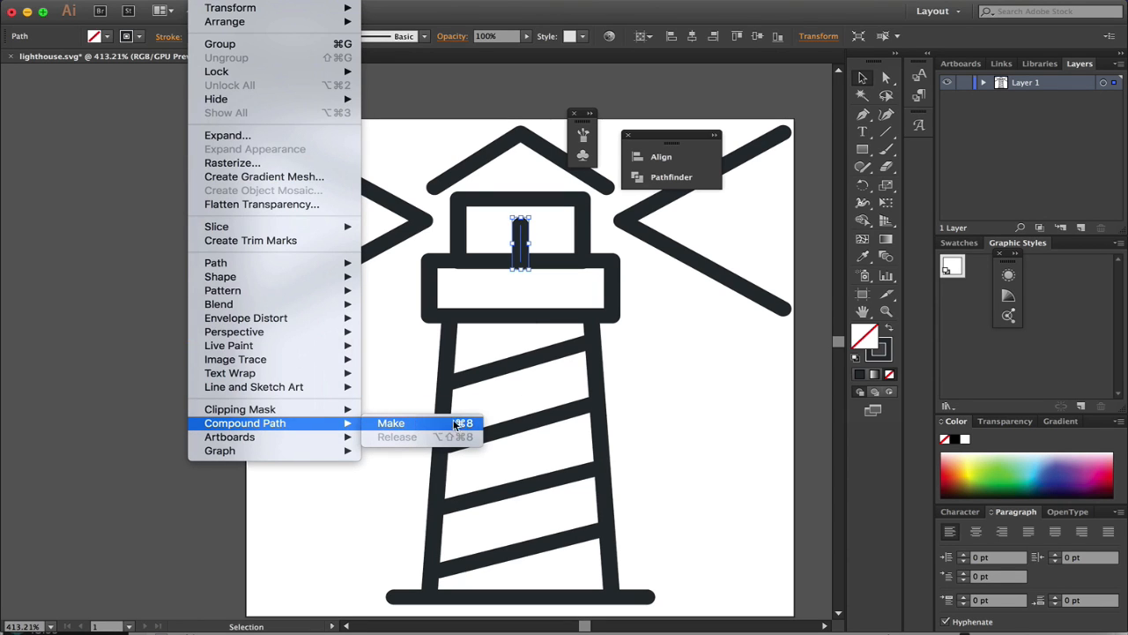
- Make the lantern line and tower strokes a compound path (Cmd+8) and verify it
click(390, 423)
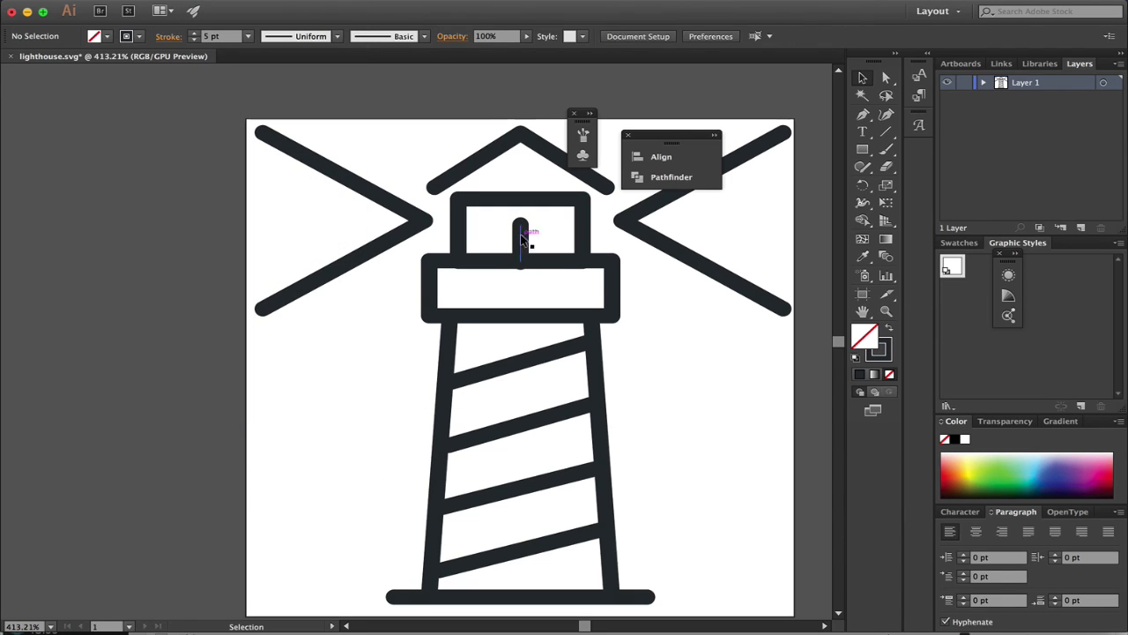
click(521, 238)
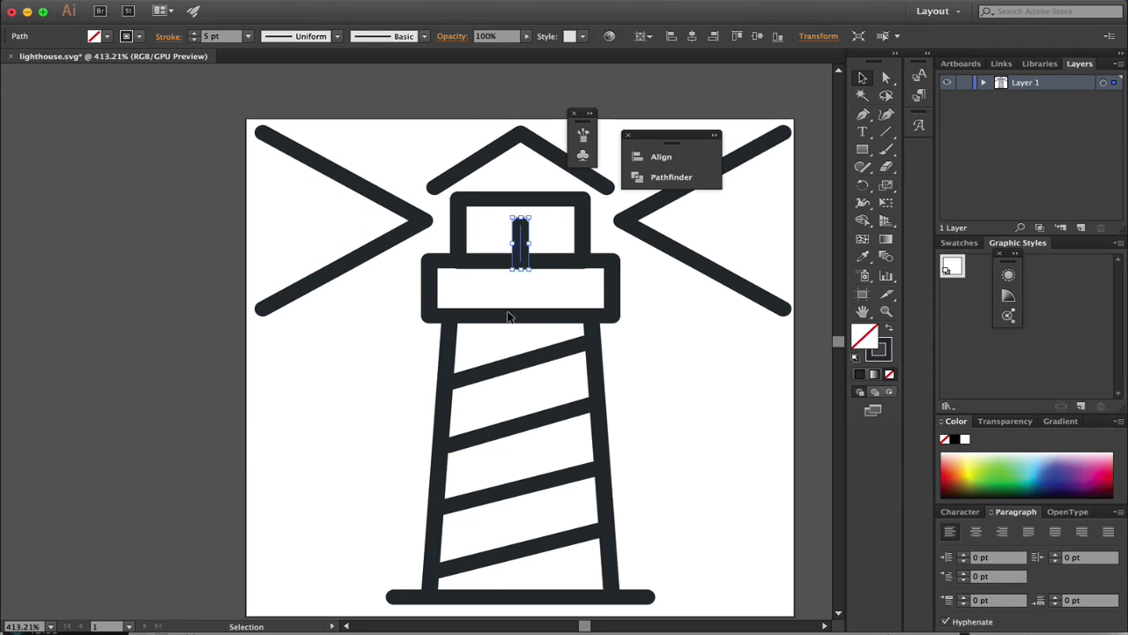
mouse_move(749, 462)
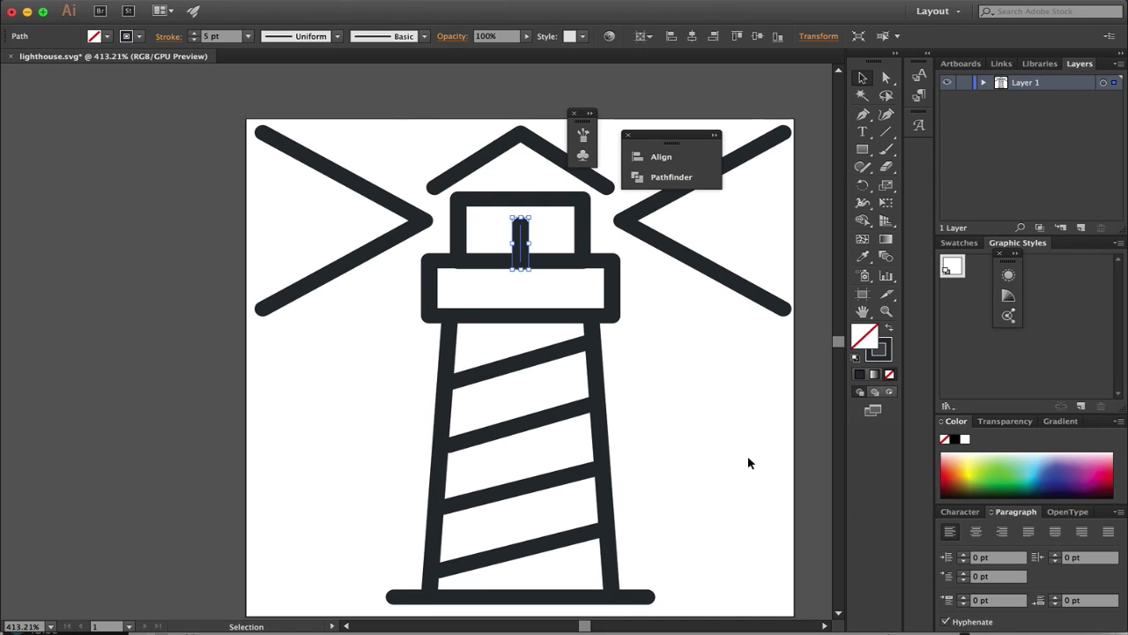
mouse_move(518, 239)
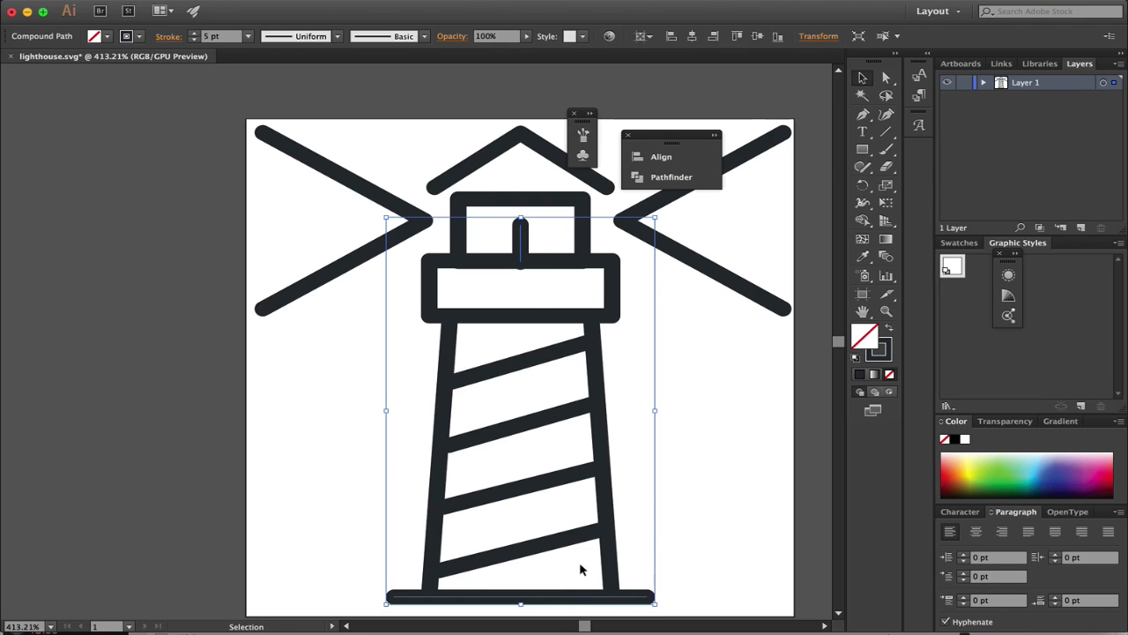
mouse_move(516, 562)
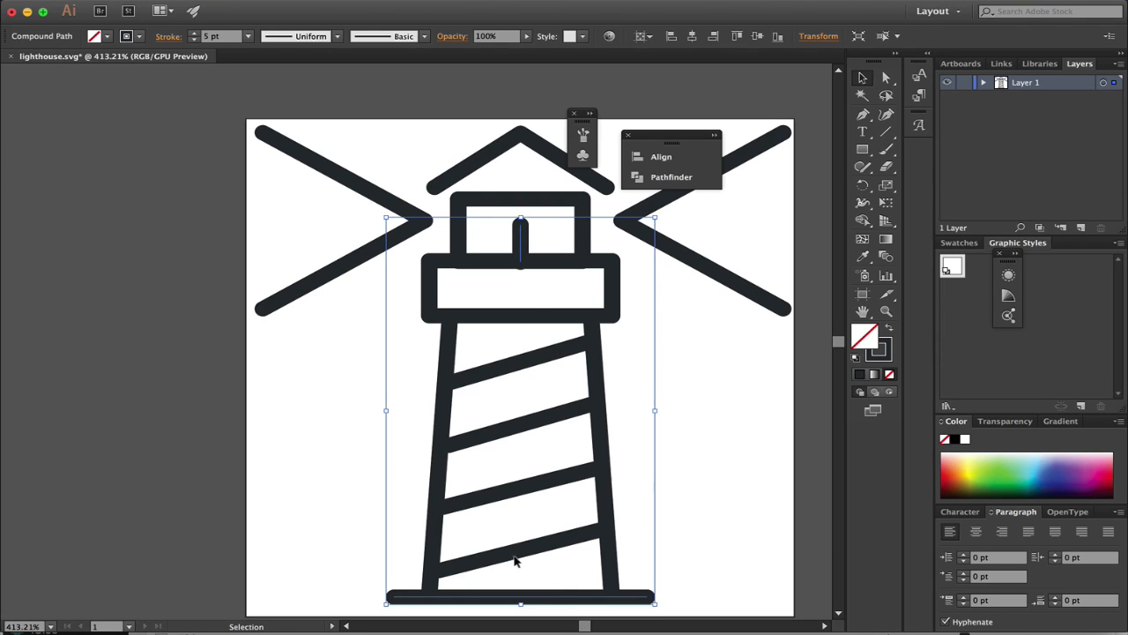
mouse_move(468, 337)
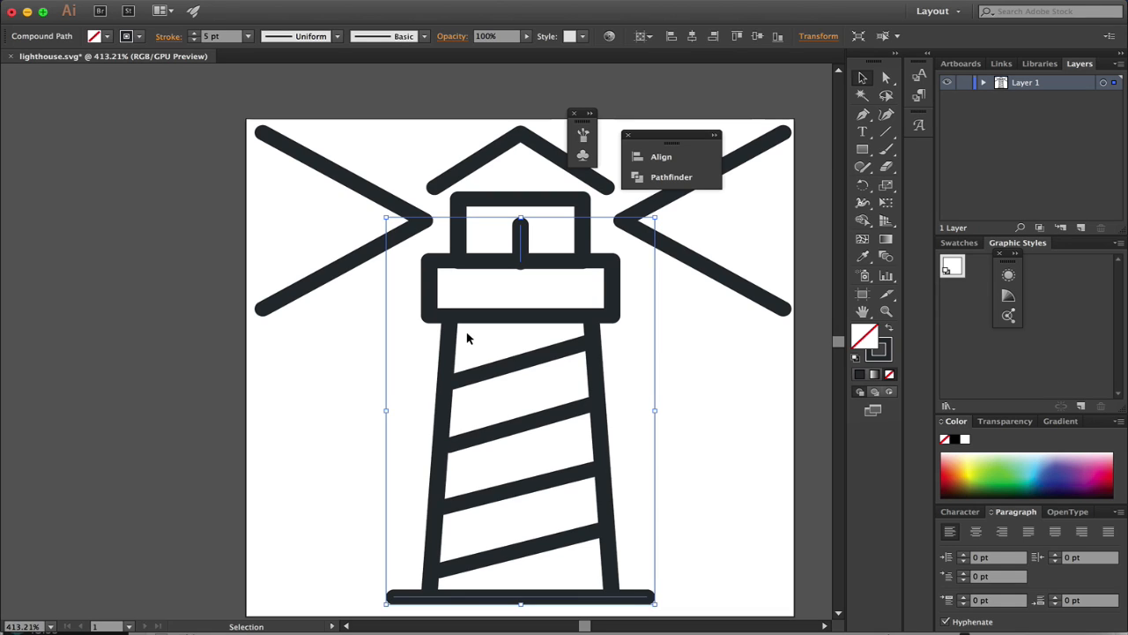
click(360, 363)
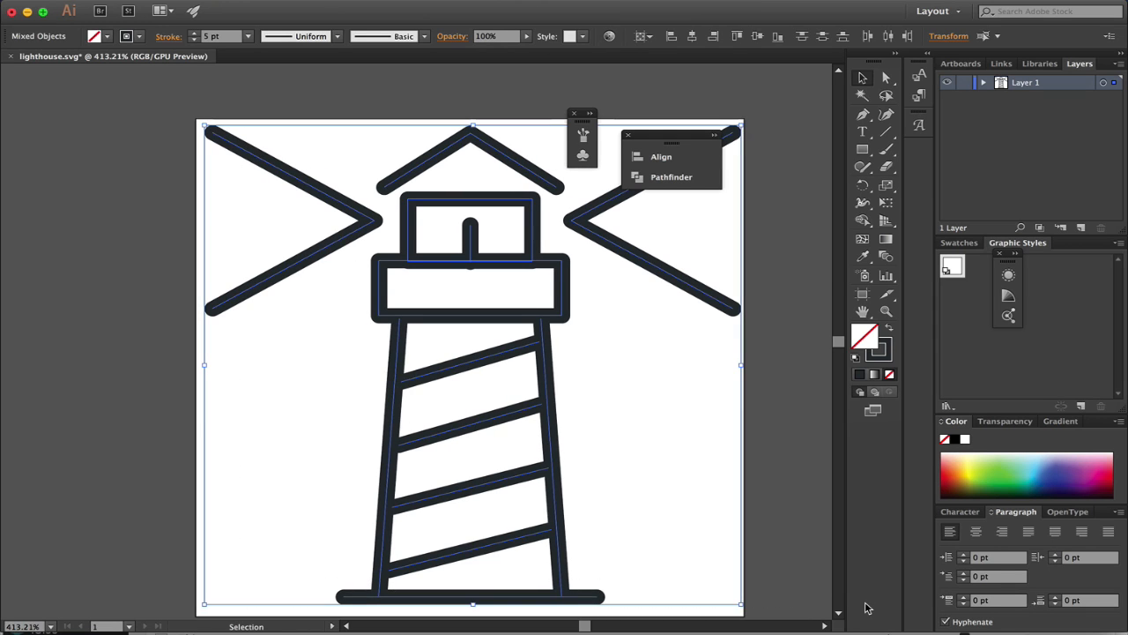
mouse_move(566, 450)
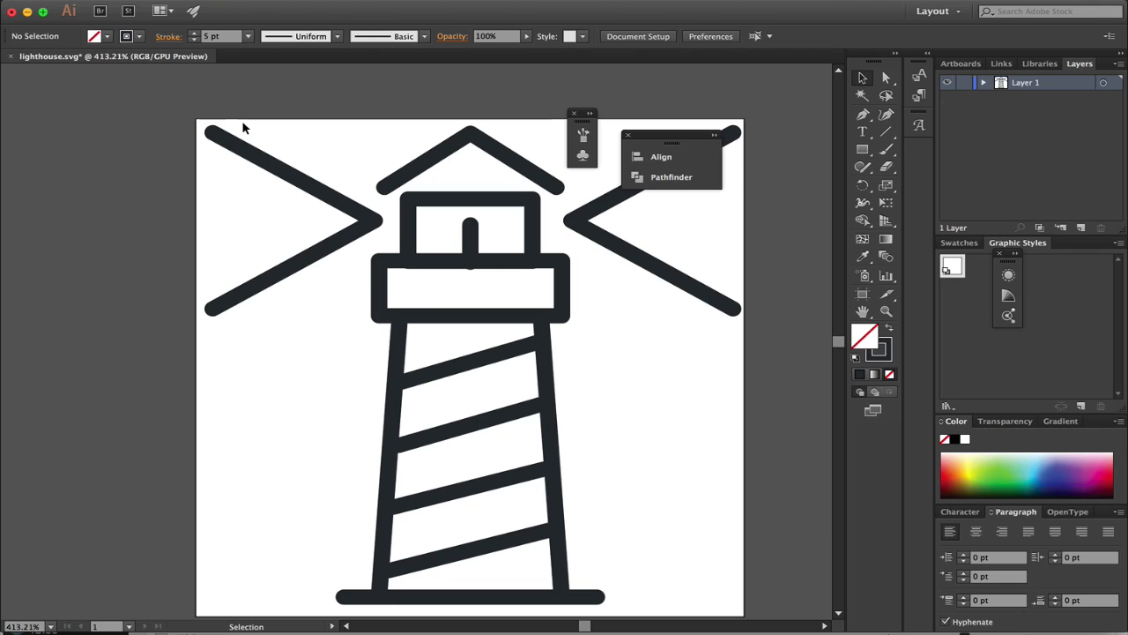
mouse_move(413, 218)
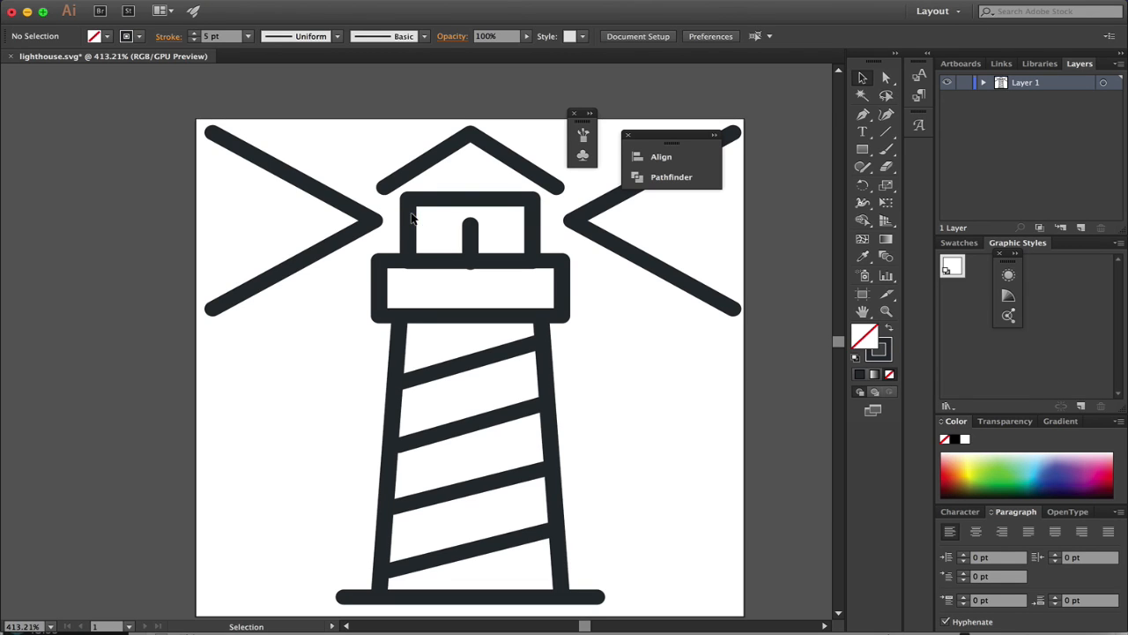
mouse_move(455, 376)
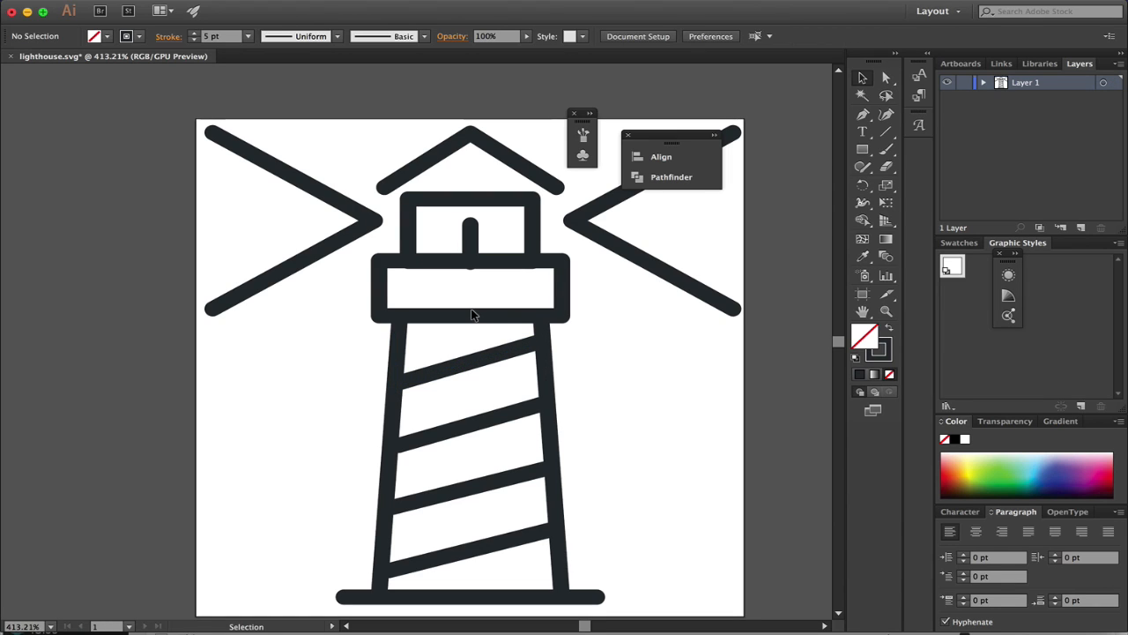
mouse_move(489, 314)
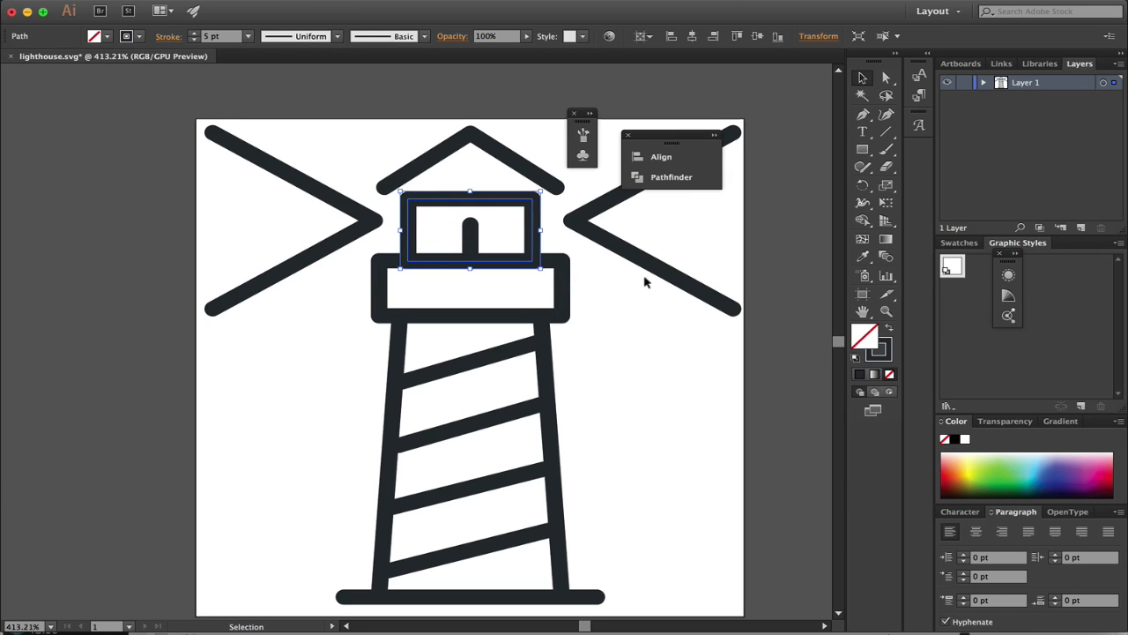
mouse_move(564, 227)
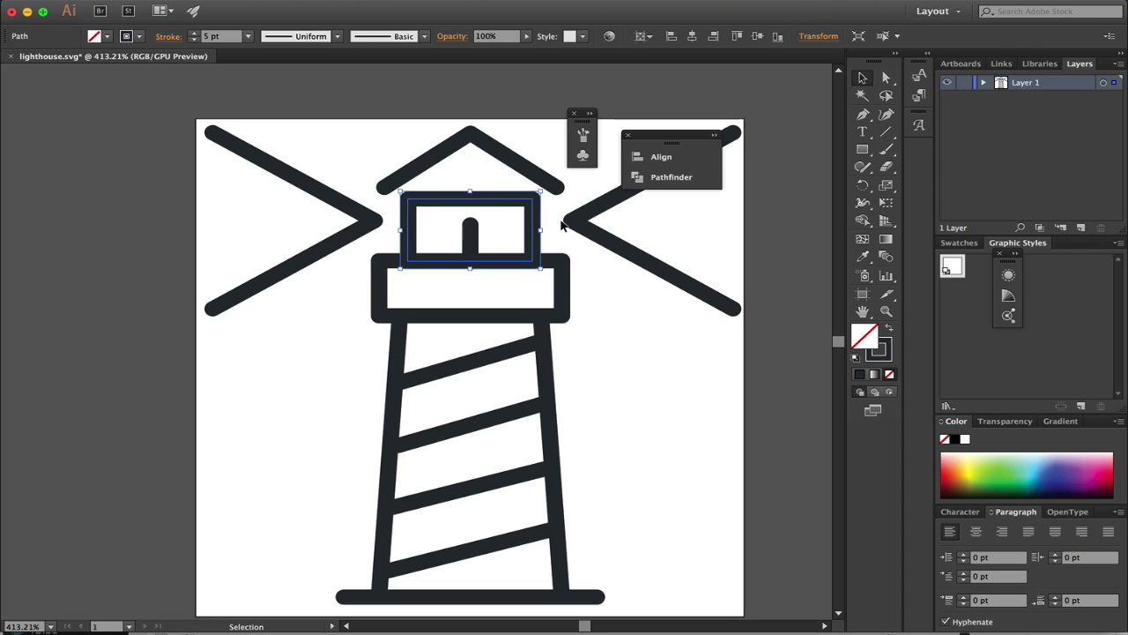
mouse_move(479, 211)
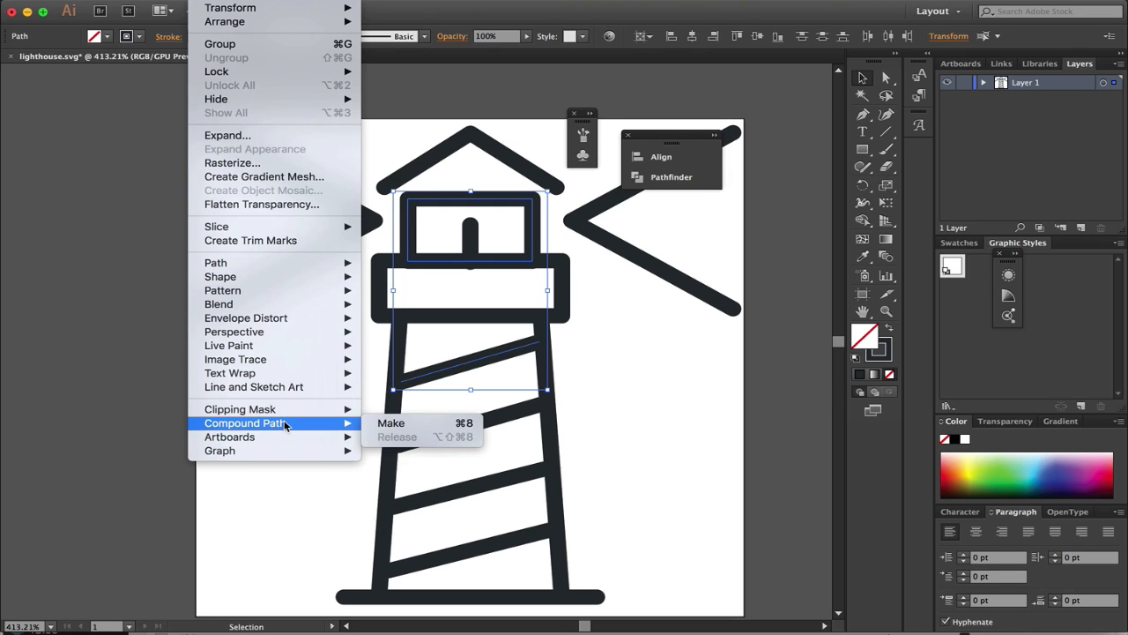
mouse_move(390, 422)
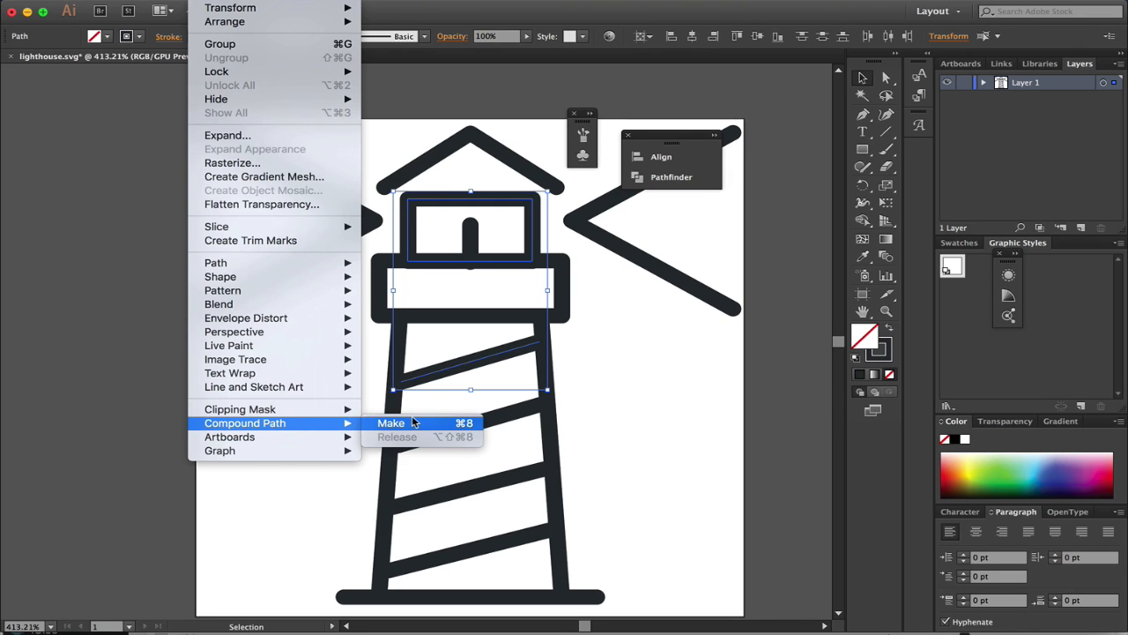
- Make the selected window and tower-top shapes a compound path, then deselect
click(390, 422)
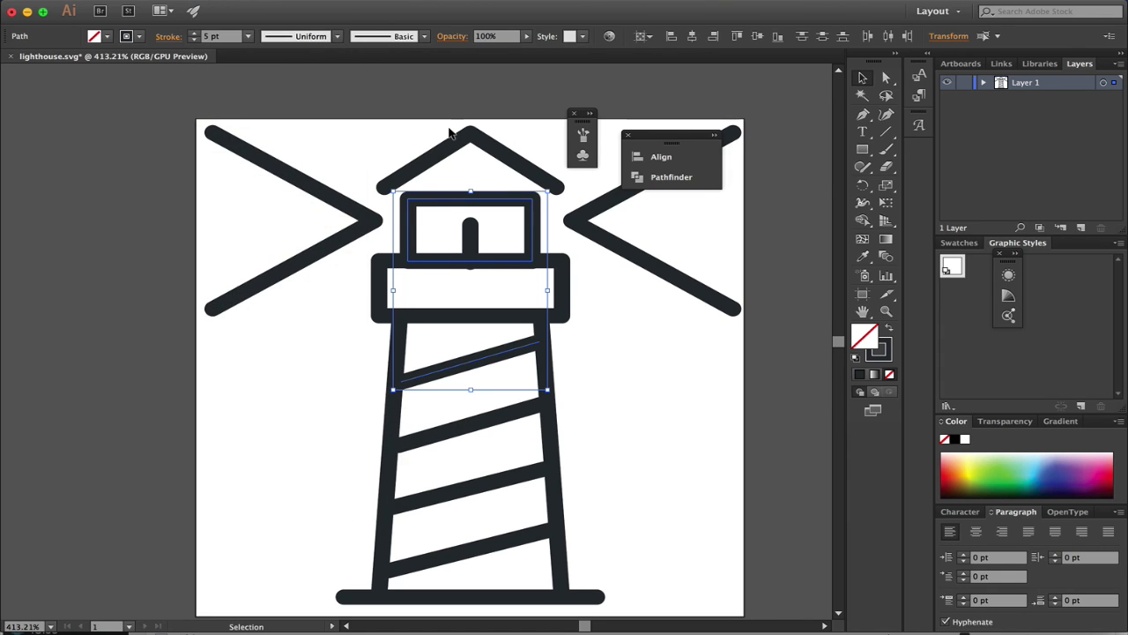
click(639, 428)
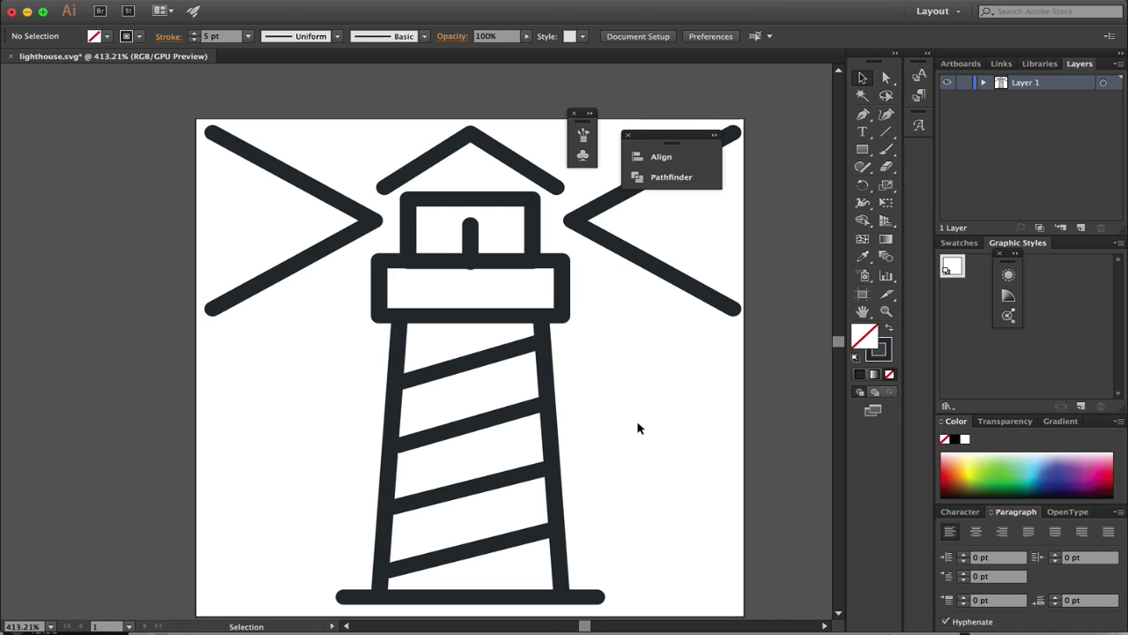
mouse_move(423, 189)
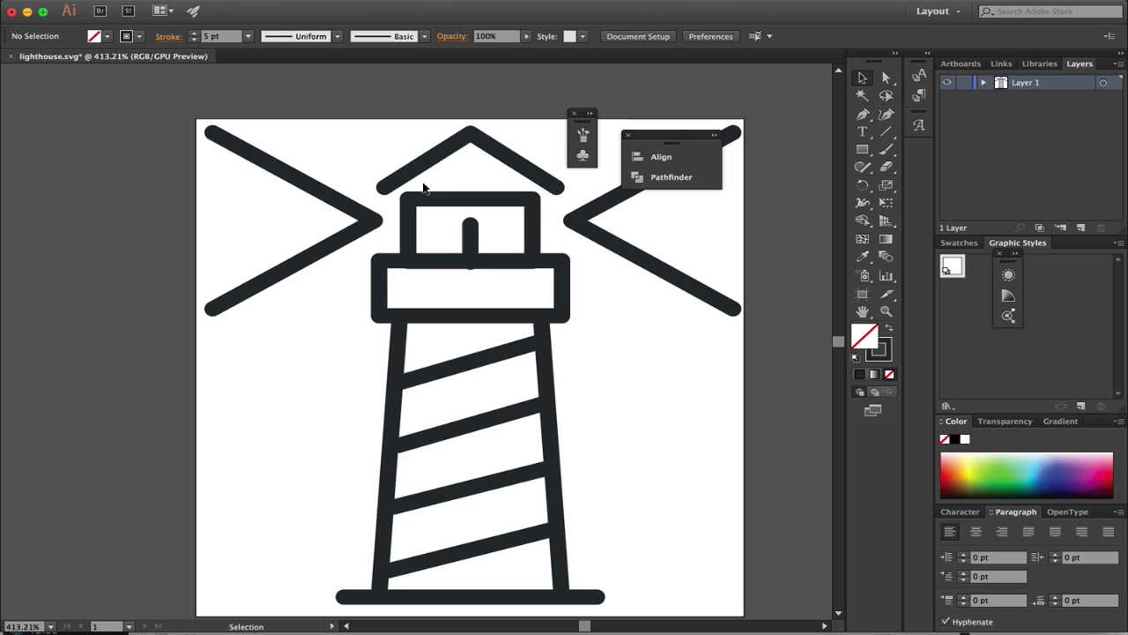
mouse_move(330, 274)
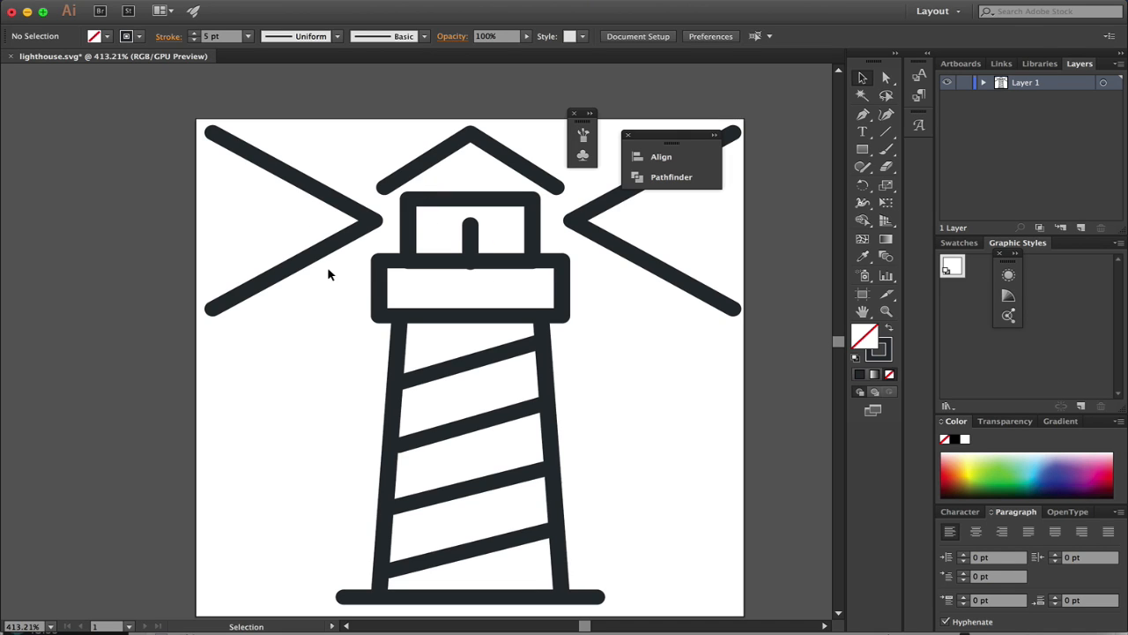
mouse_move(457, 302)
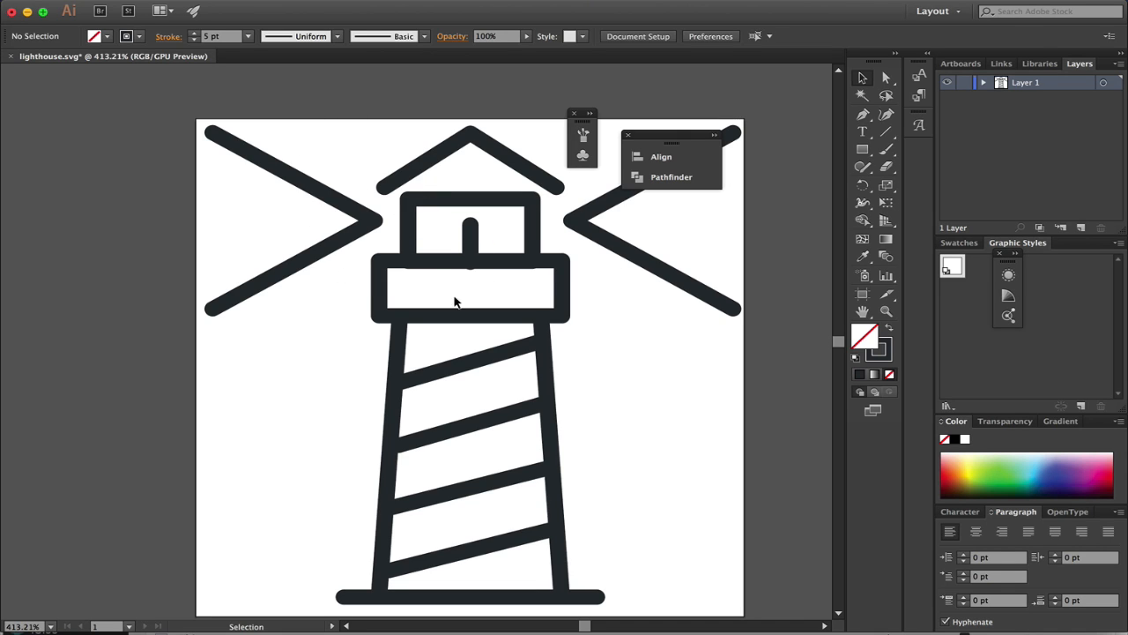
mouse_move(344, 357)
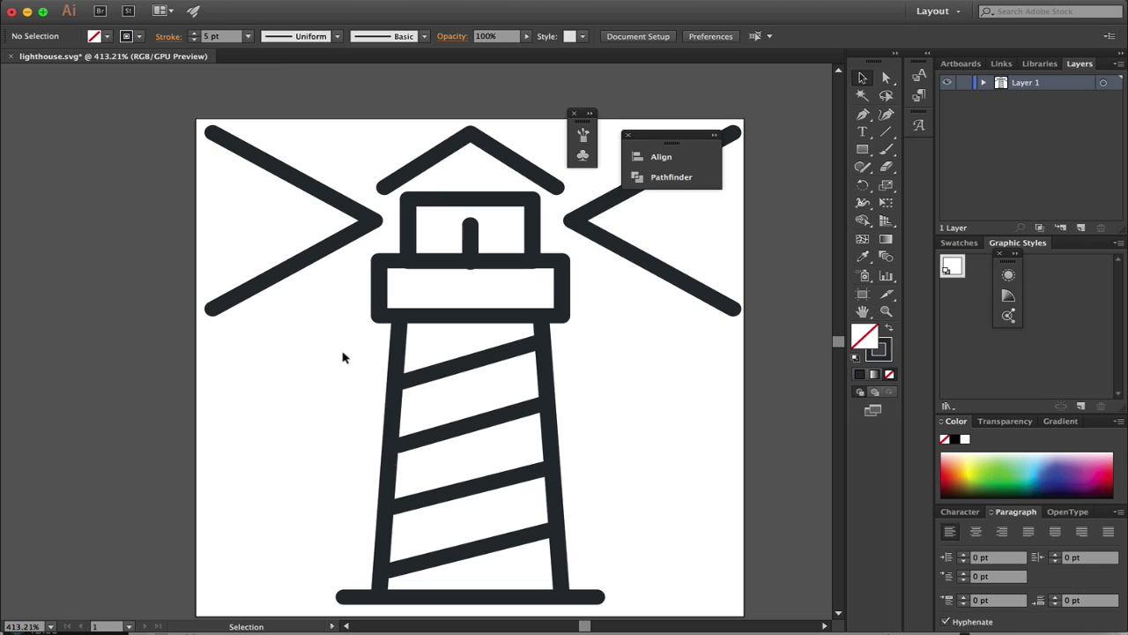
mouse_move(432, 156)
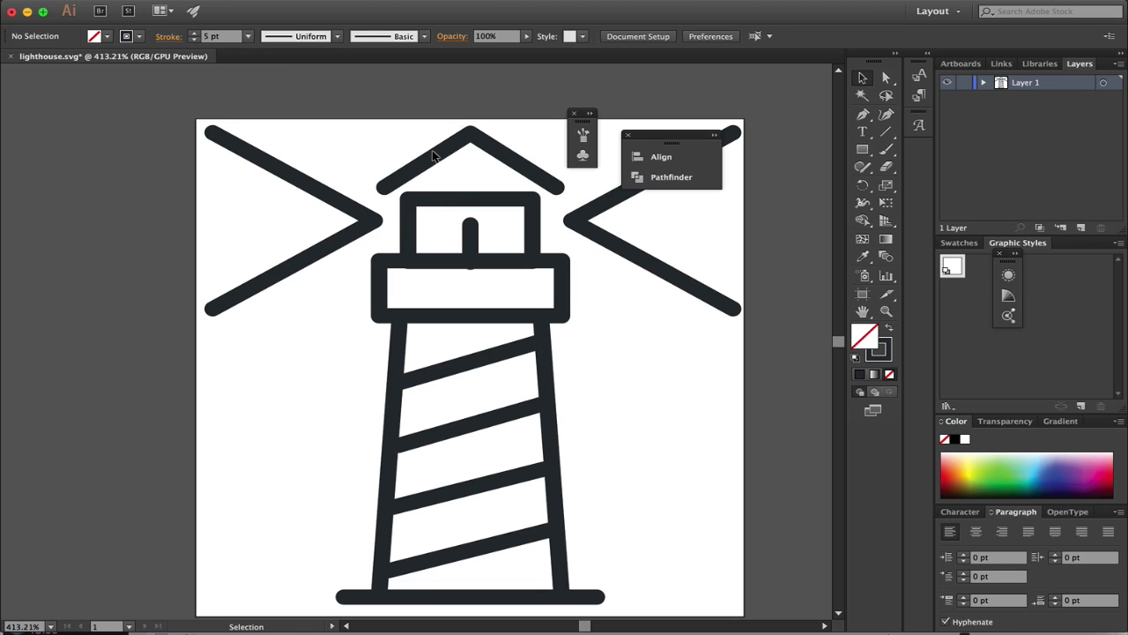
mouse_move(480, 115)
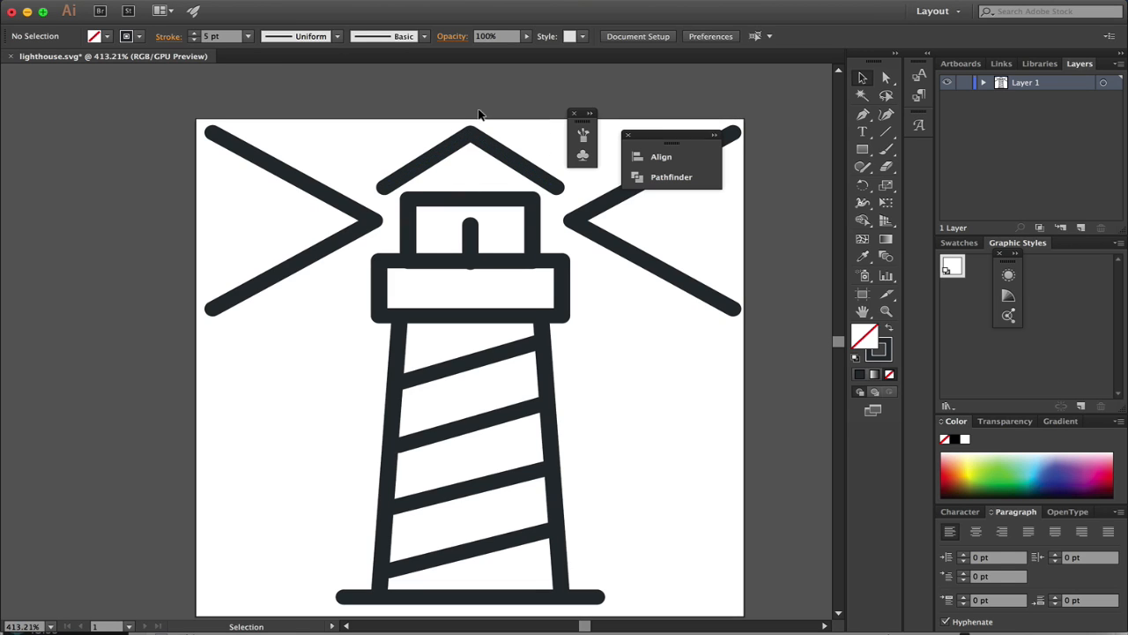
mouse_move(551, 397)
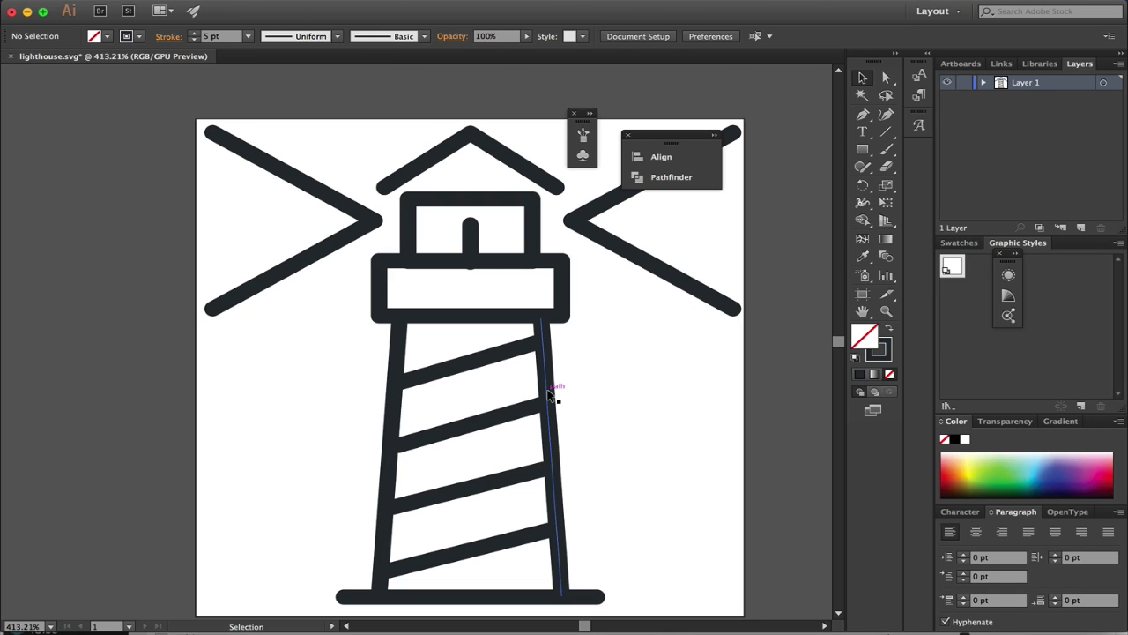
mouse_move(463, 207)
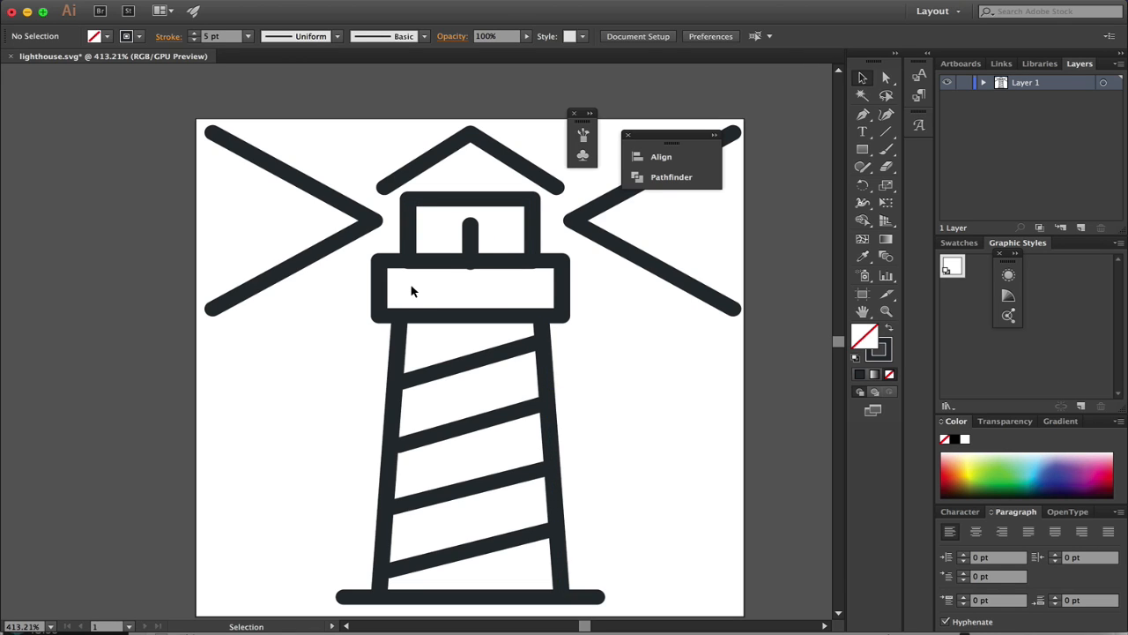
mouse_move(319, 207)
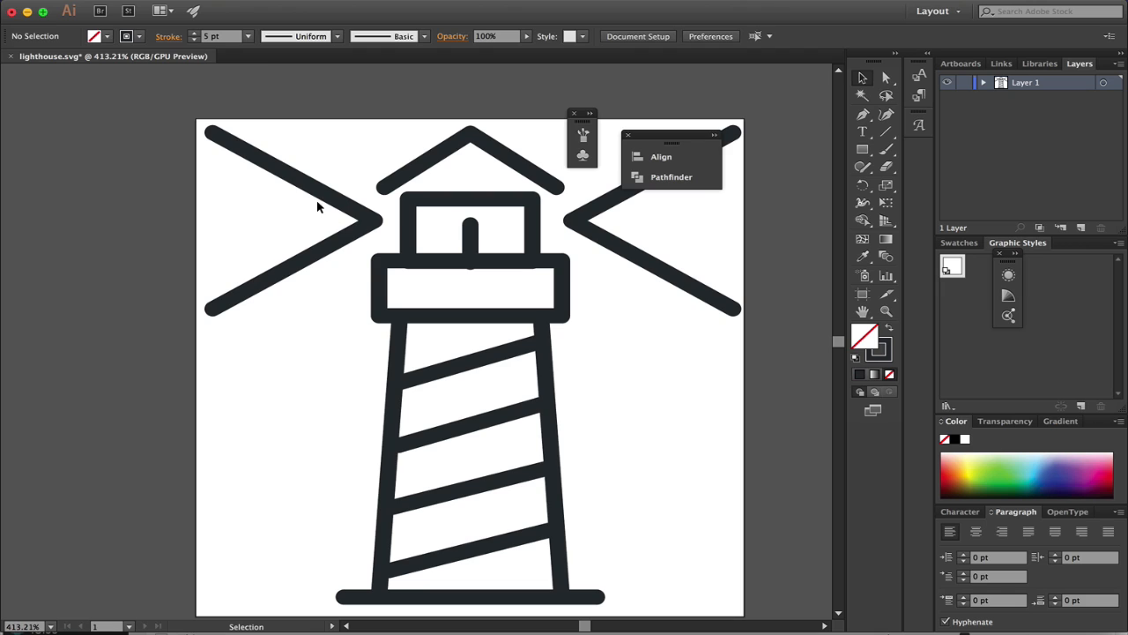
mouse_move(260, 372)
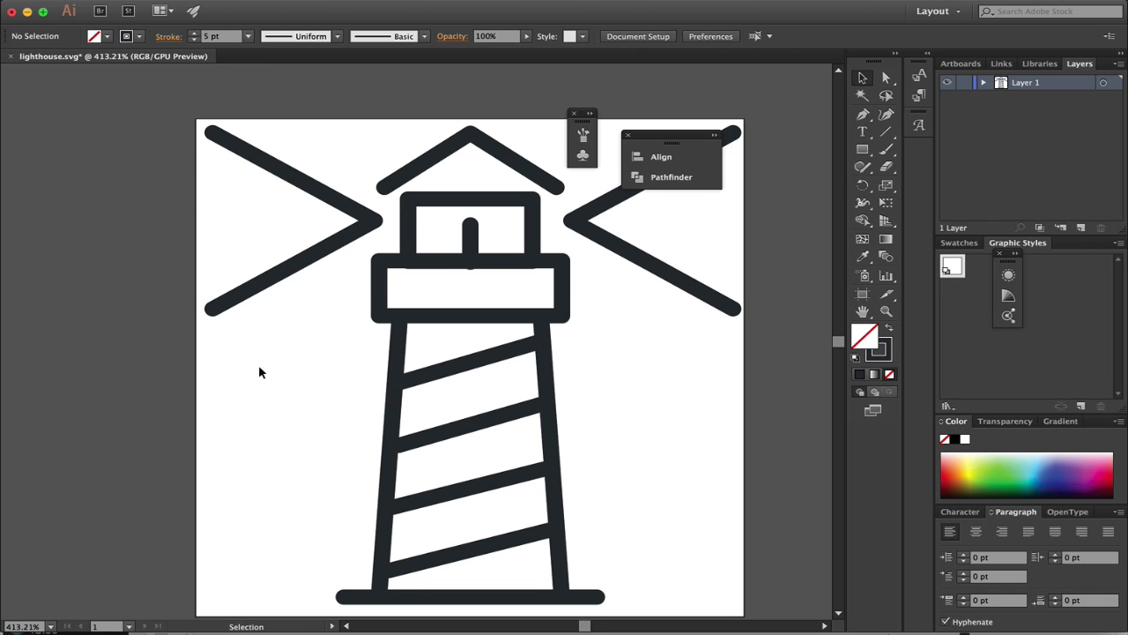
mouse_move(71, 9)
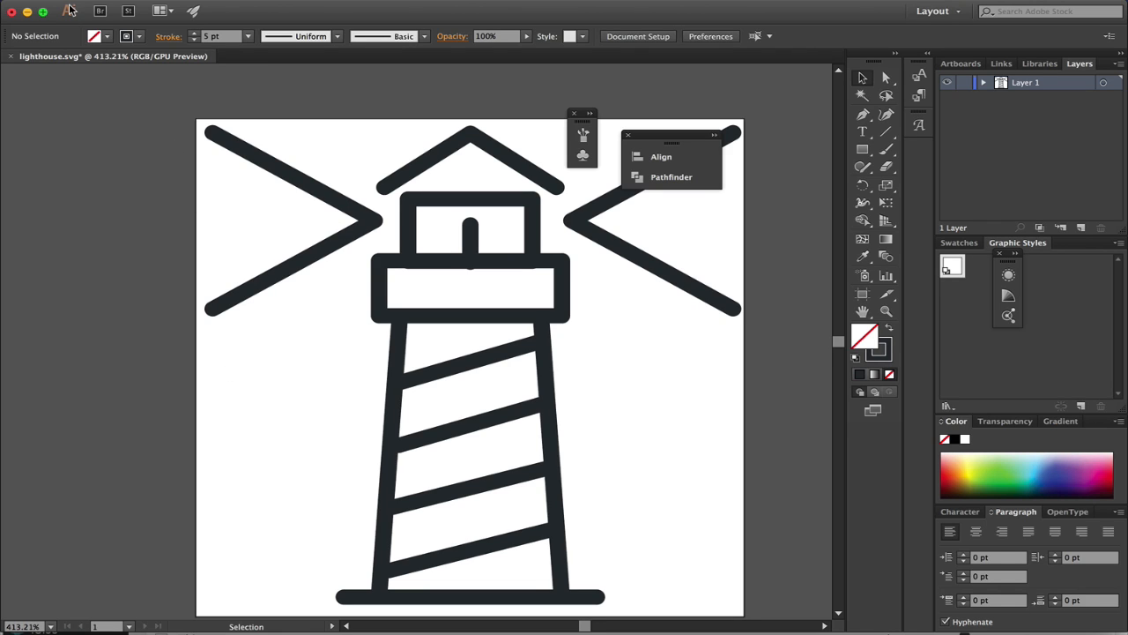
mouse_move(78, 92)
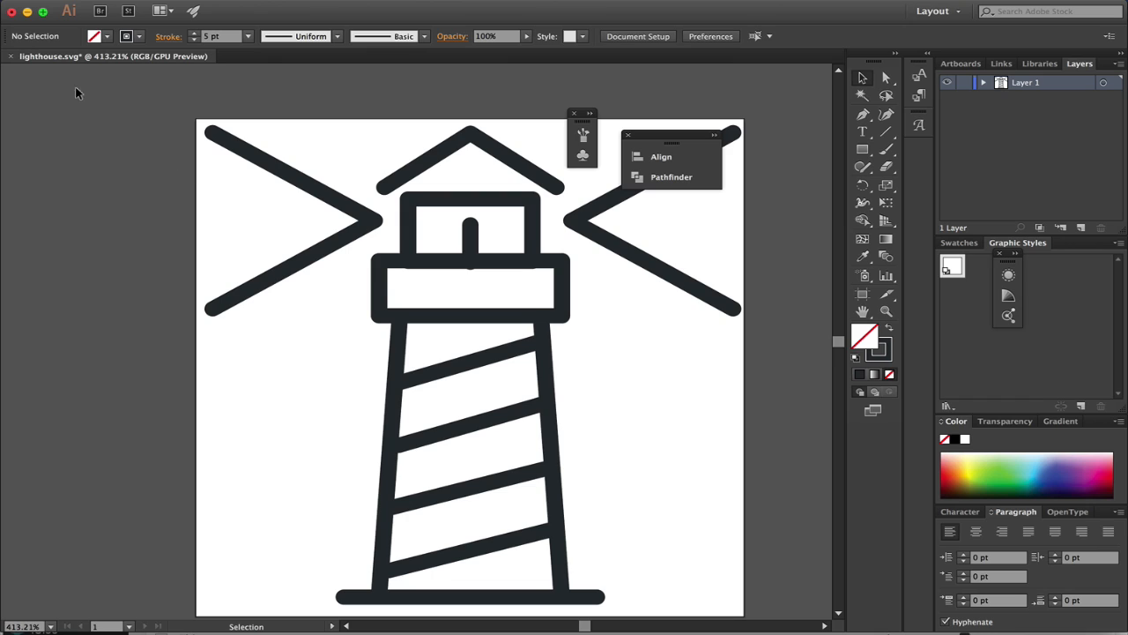
mouse_move(129, 79)
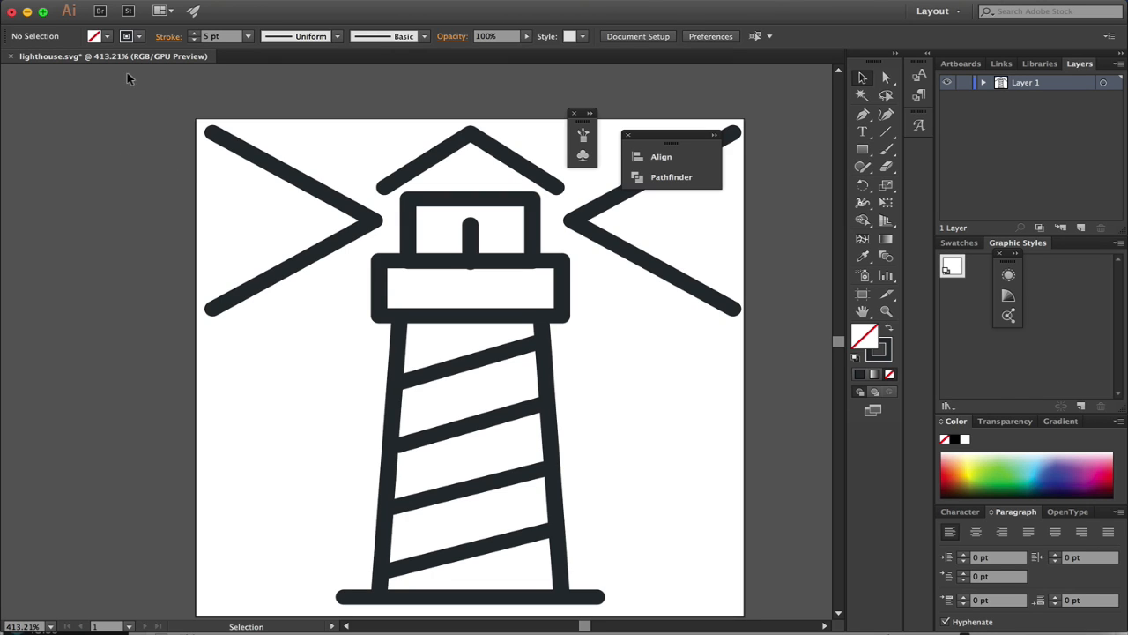
mouse_move(337, 158)
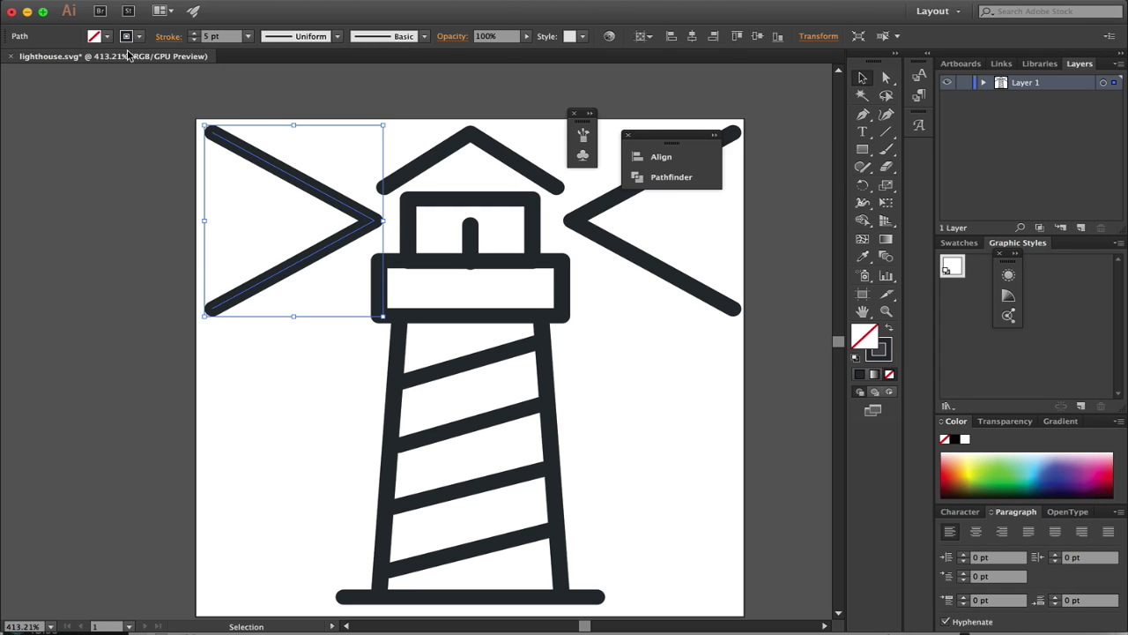
click(167, 36)
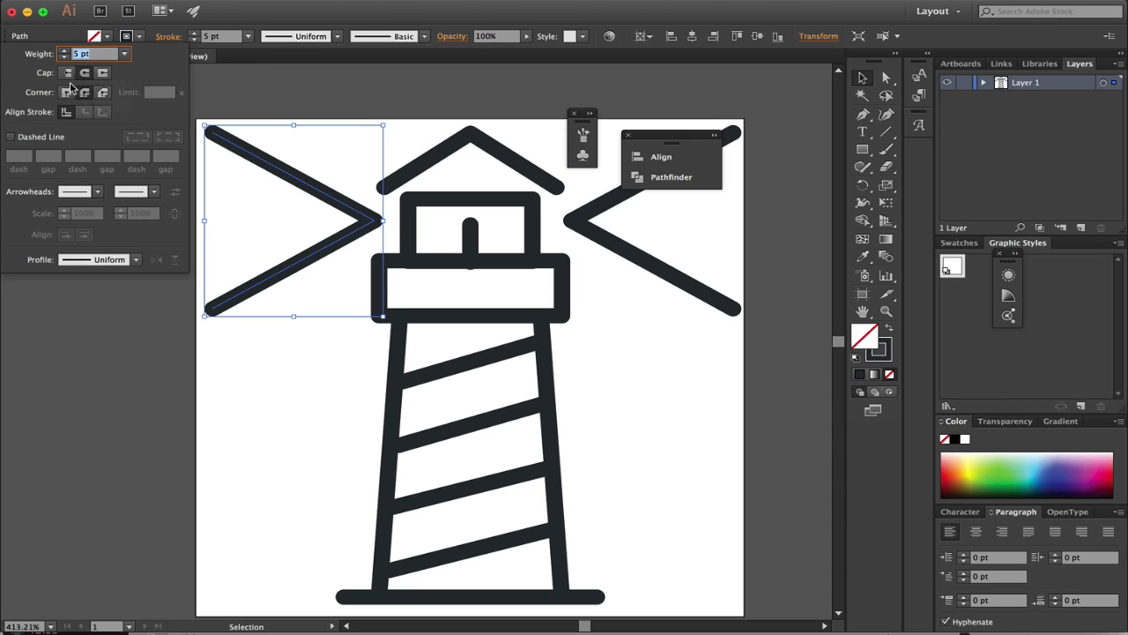
mouse_move(368, 209)
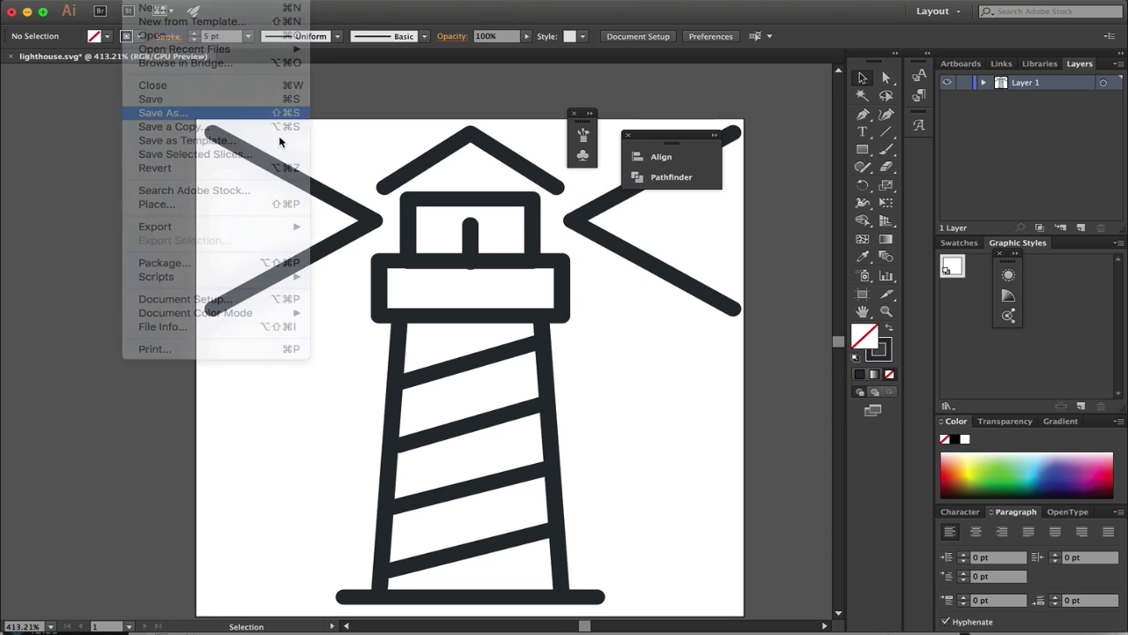
- Replace lighthouse.svg in SVG format and accept the SVG 1.1 options
click(162, 112)
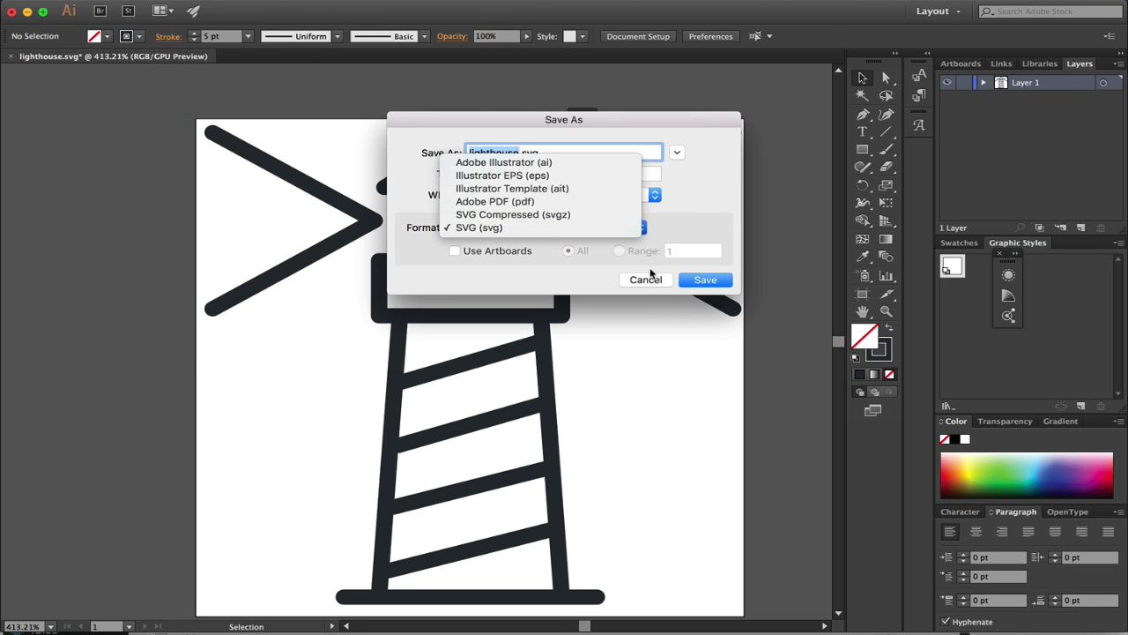
click(706, 279)
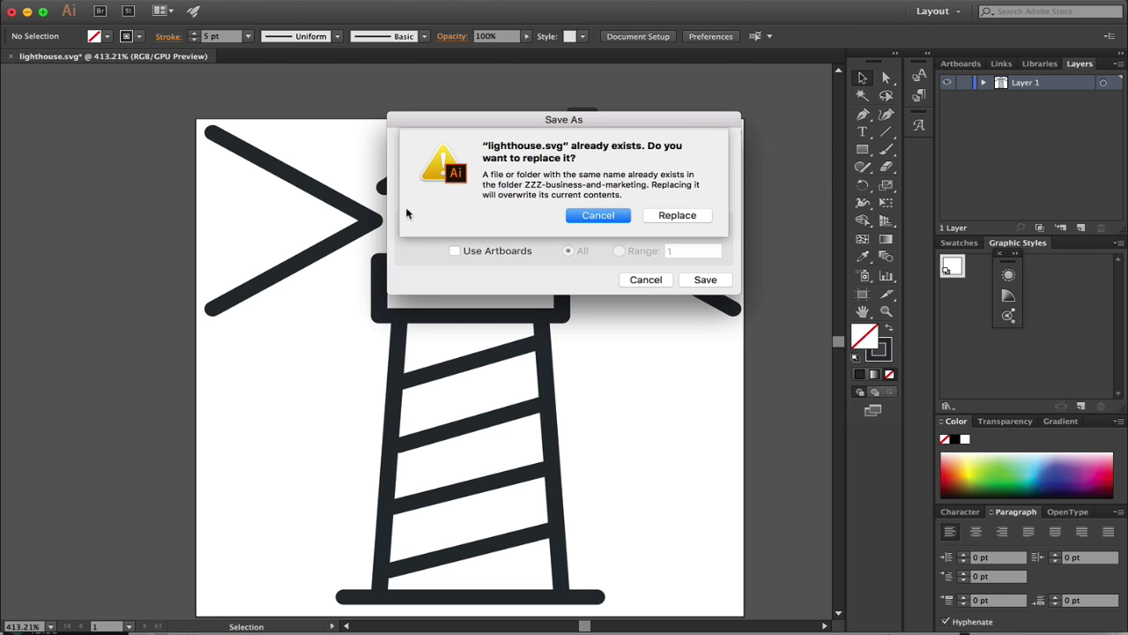
click(677, 214)
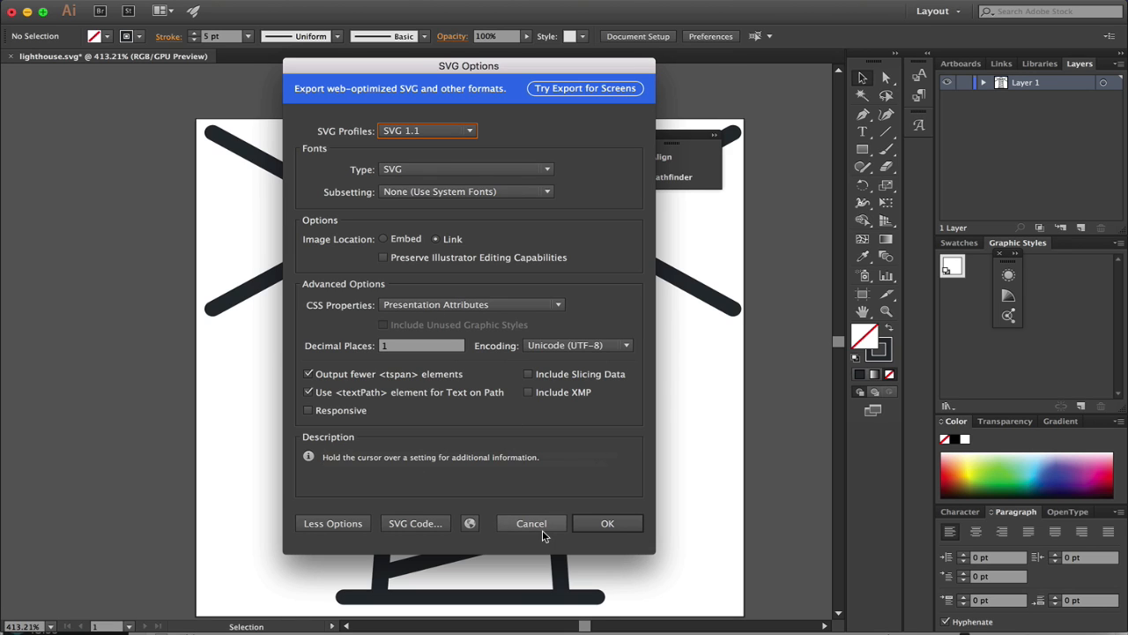
click(531, 523)
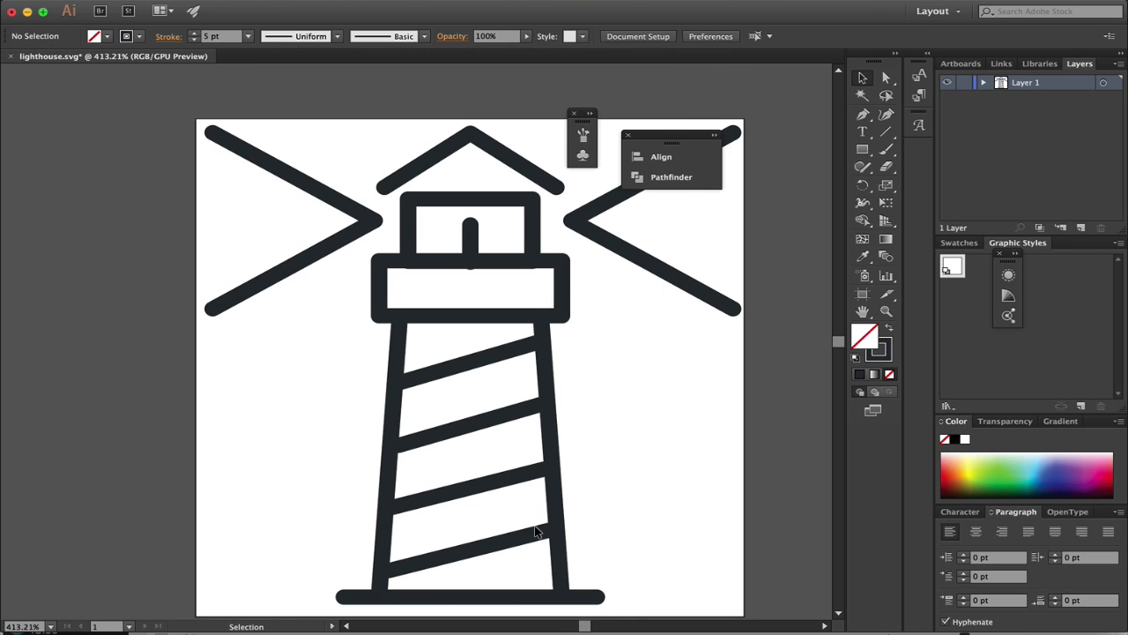